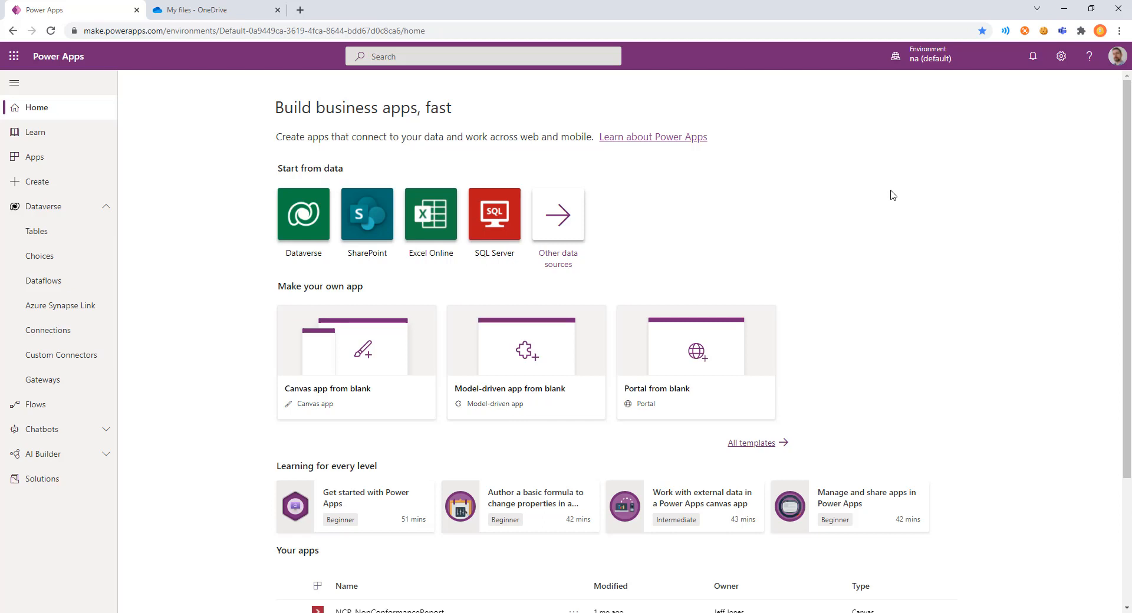
pyautogui.moveTo(404, 144)
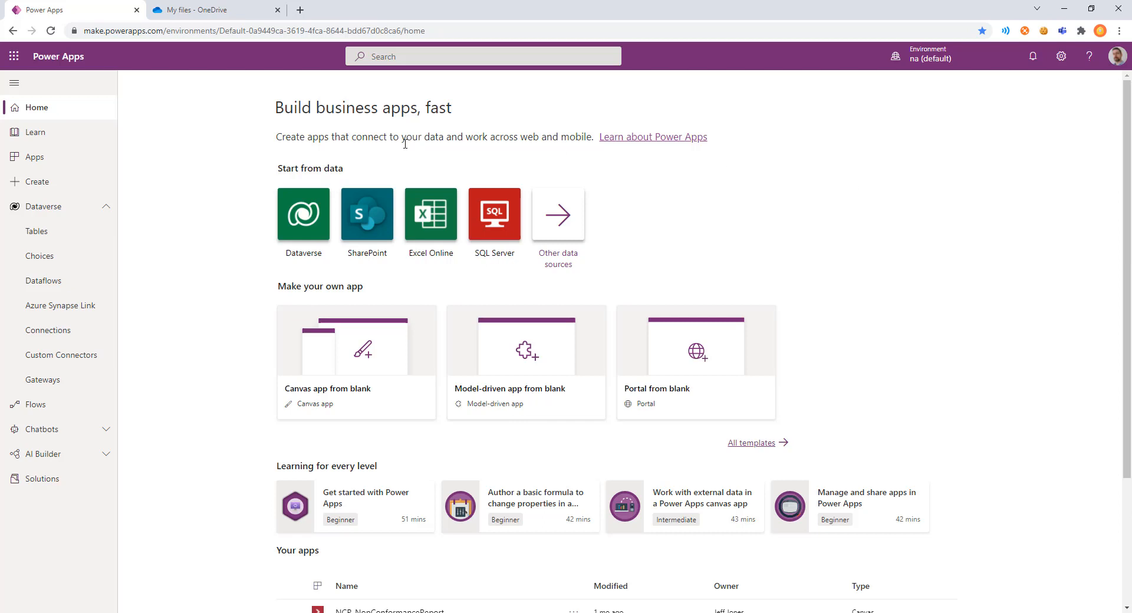
pyautogui.moveTo(165, 194)
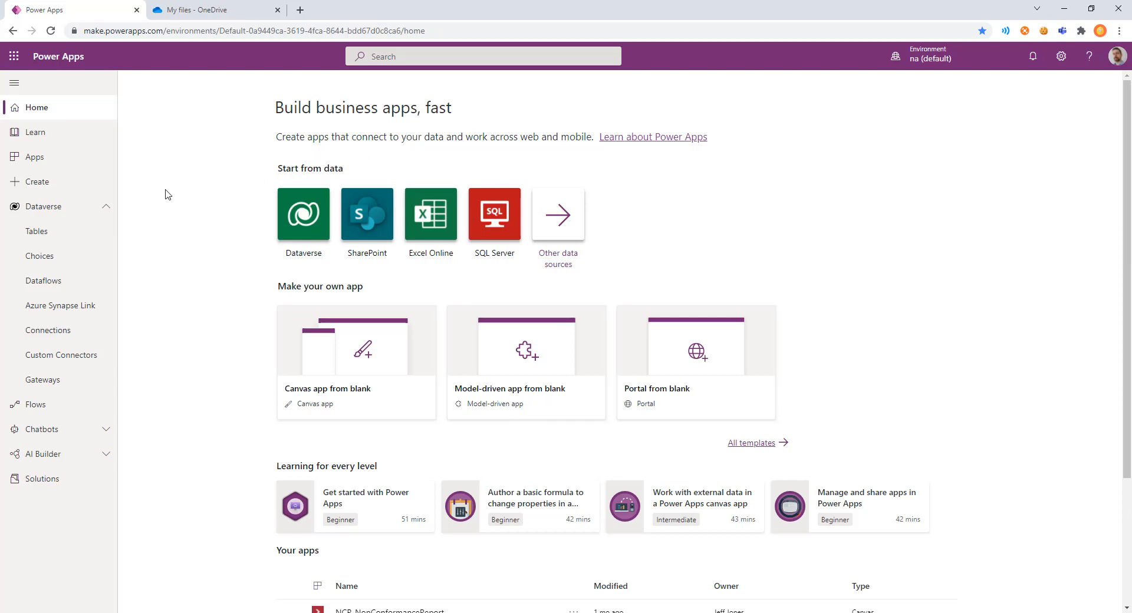
# Open the Dataflows page under Dataverse for the default environment.
pyautogui.click(44, 282)
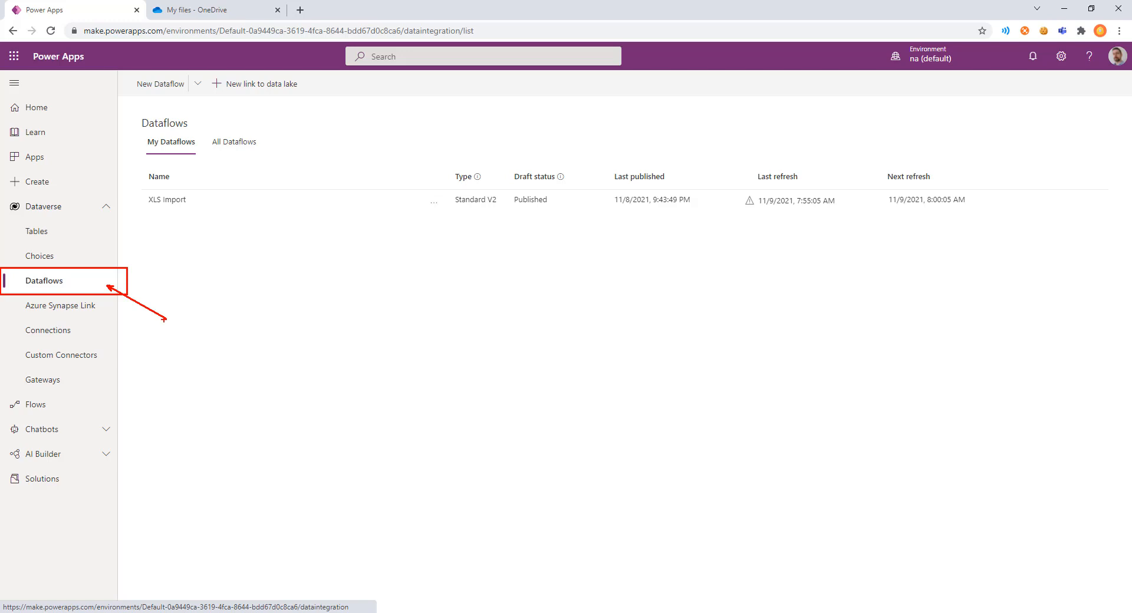
pyautogui.moveTo(304, 244)
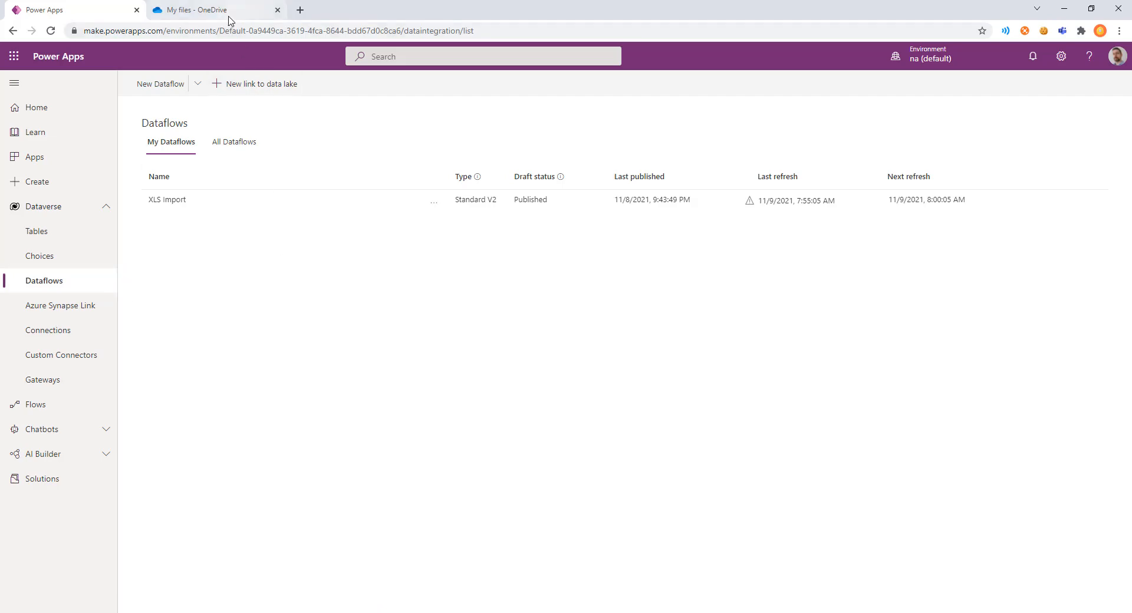
pyautogui.click(209, 10)
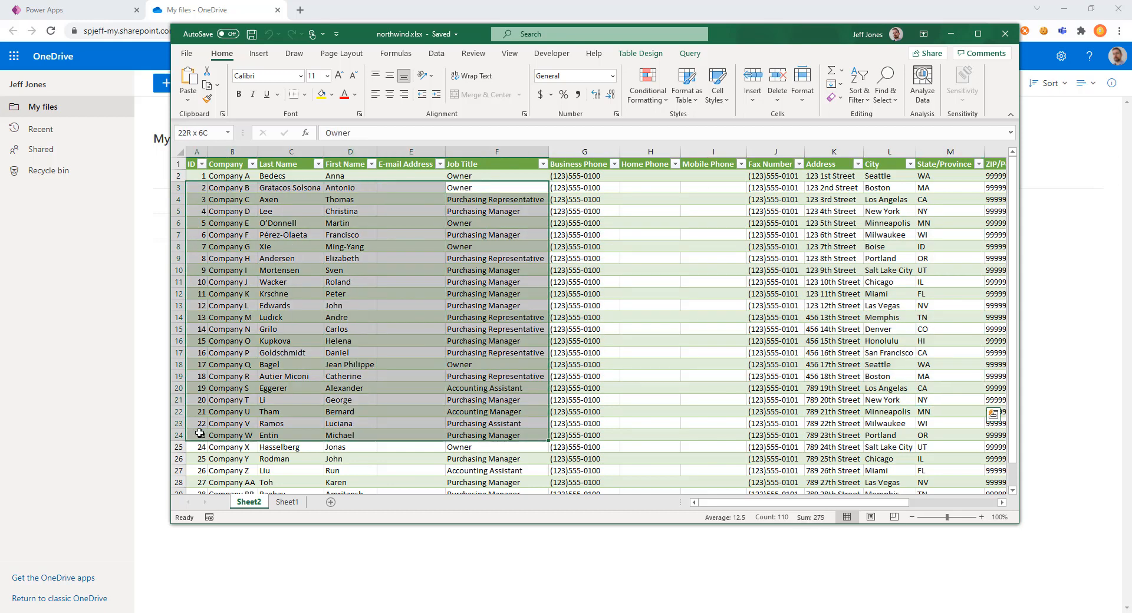
pyautogui.click(649, 364)
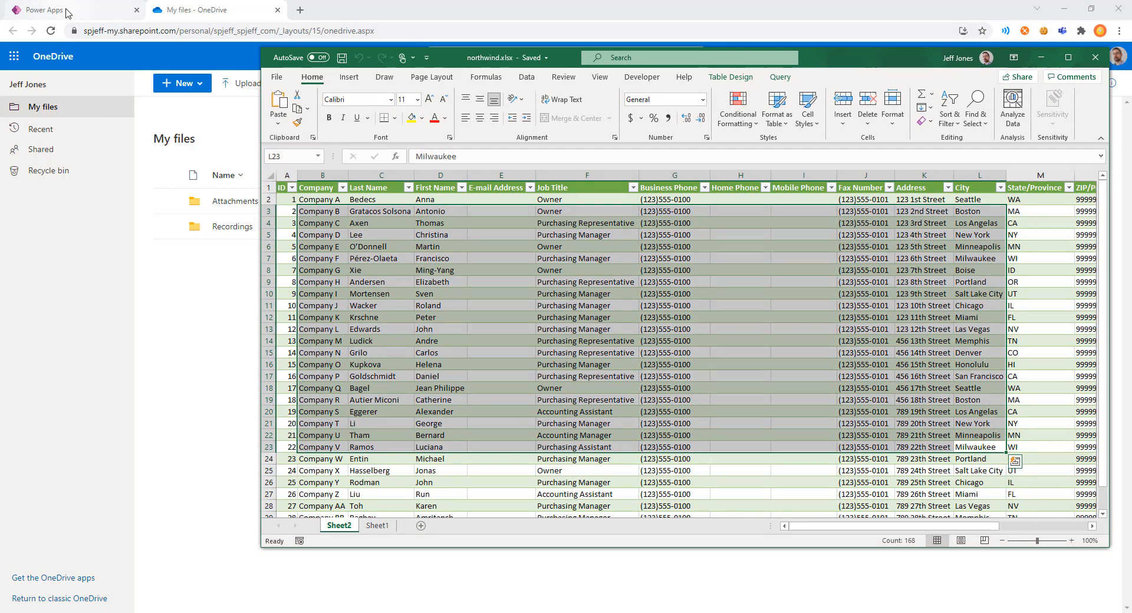
pyautogui.click(69, 10)
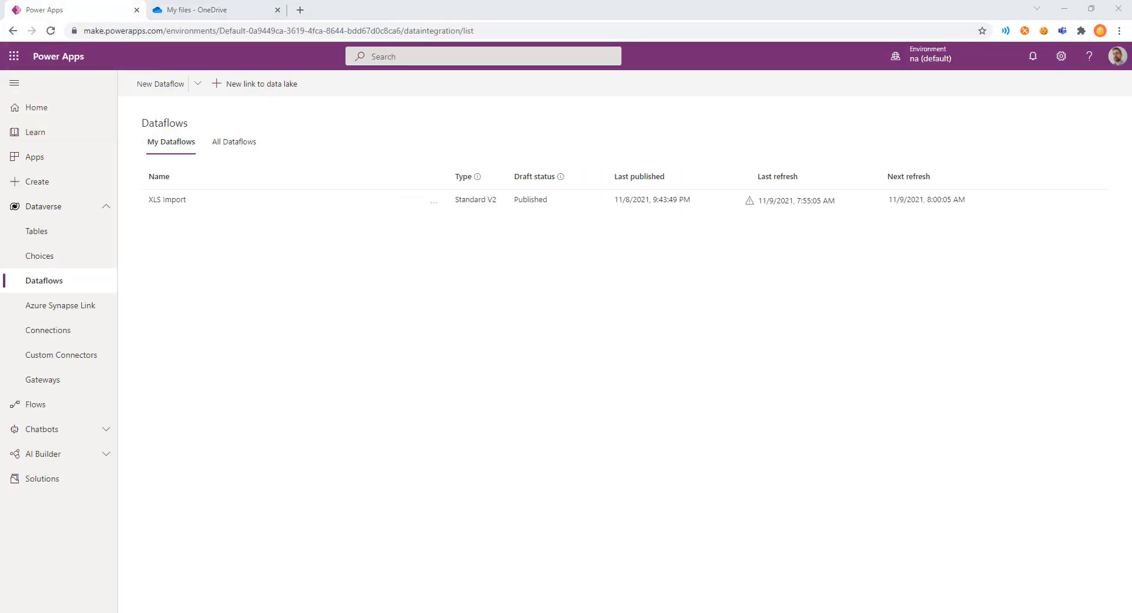
# Browse northwind.xlsx's Review and View tabs and Job Title filter, then return to dataflows.
pyautogui.click(210, 10)
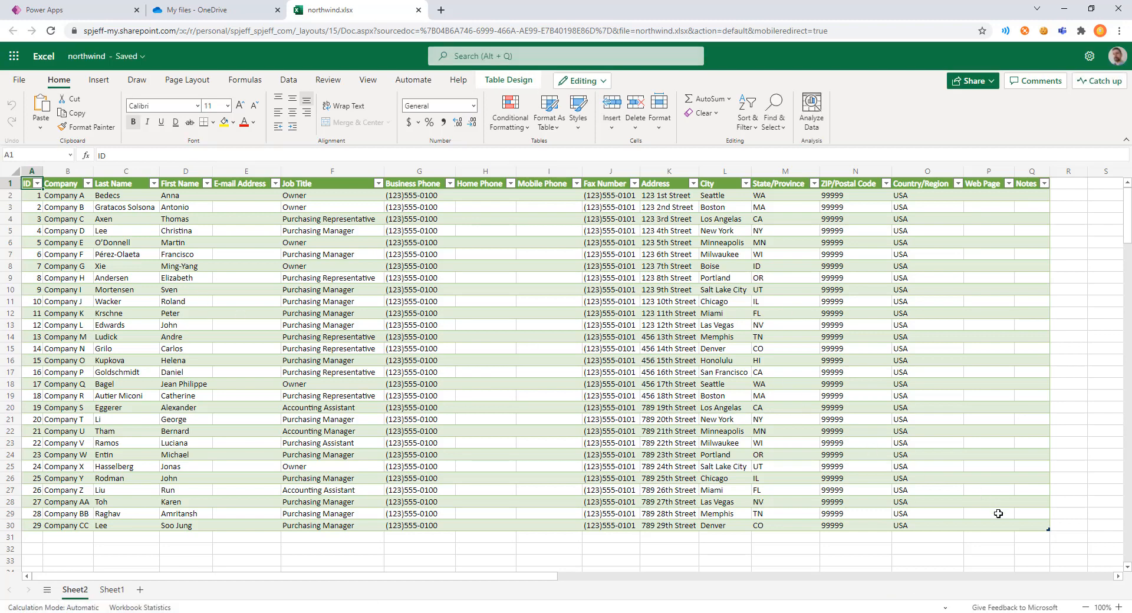
pyautogui.moveTo(548, 340)
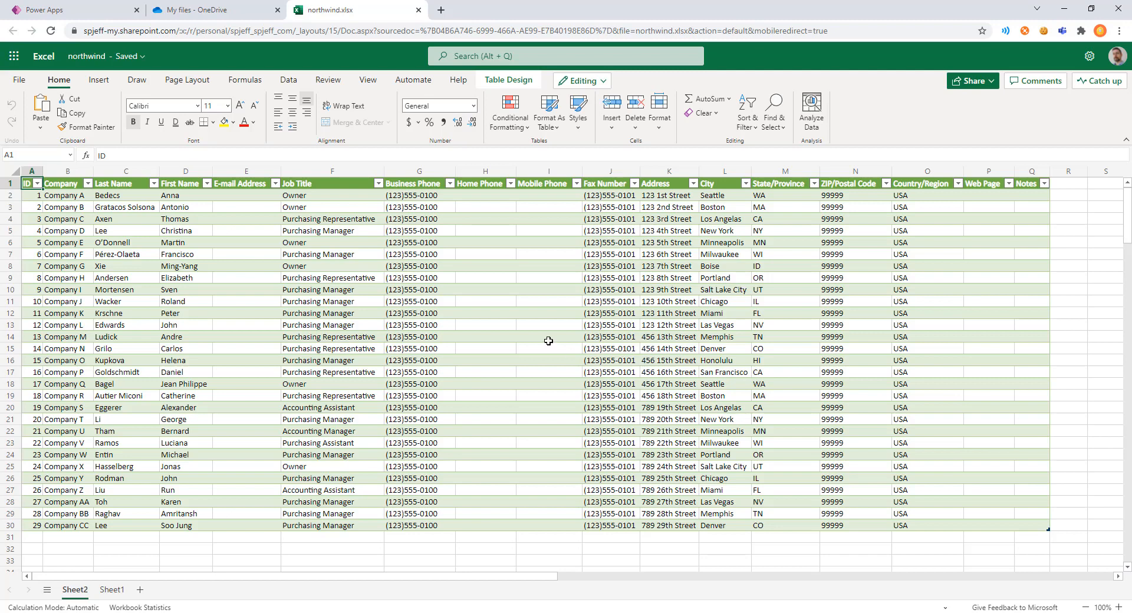
pyautogui.moveTo(1011, 511)
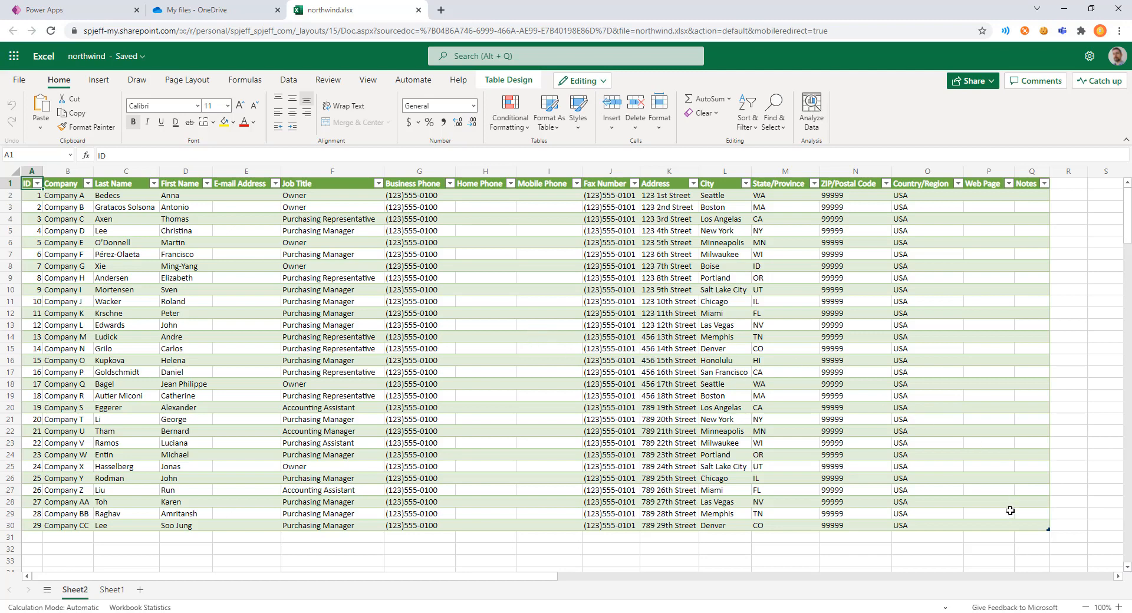
pyautogui.moveTo(368, 79)
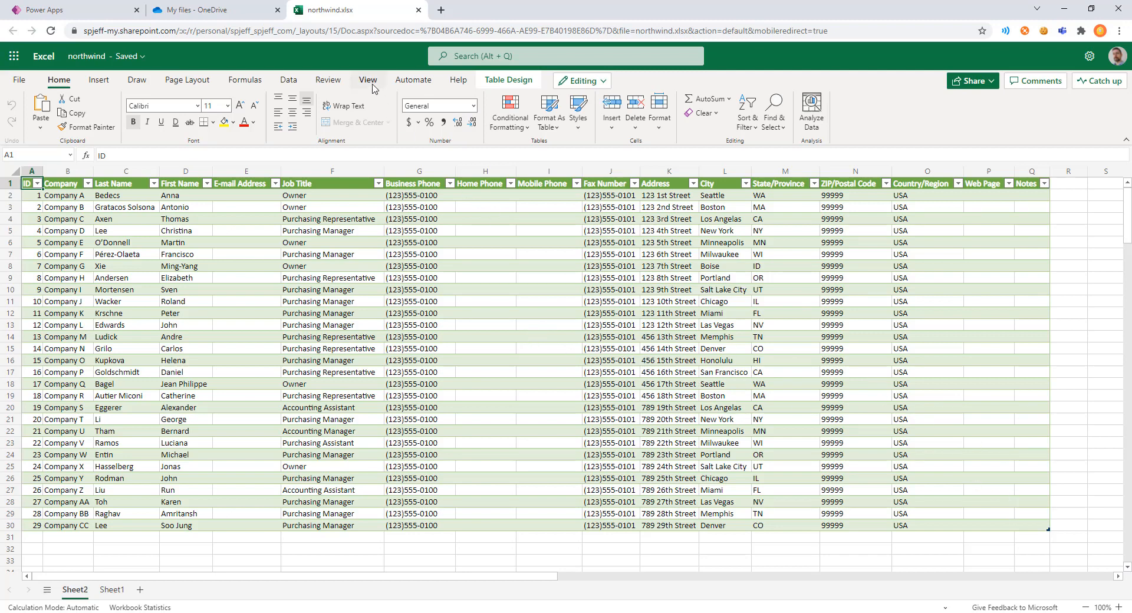
pyautogui.click(328, 80)
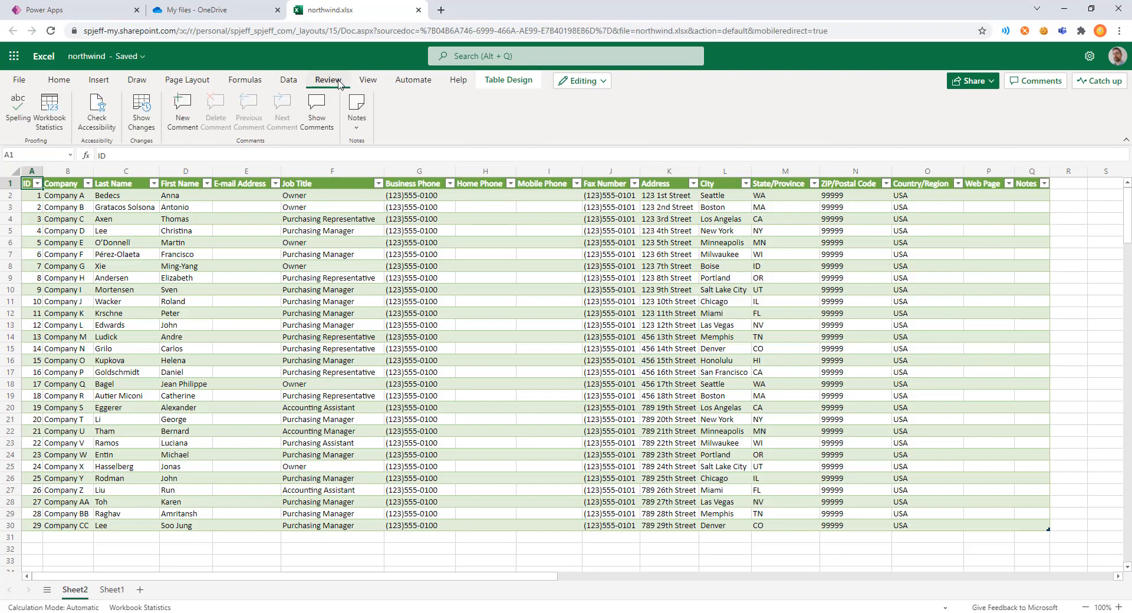
pyautogui.click(368, 79)
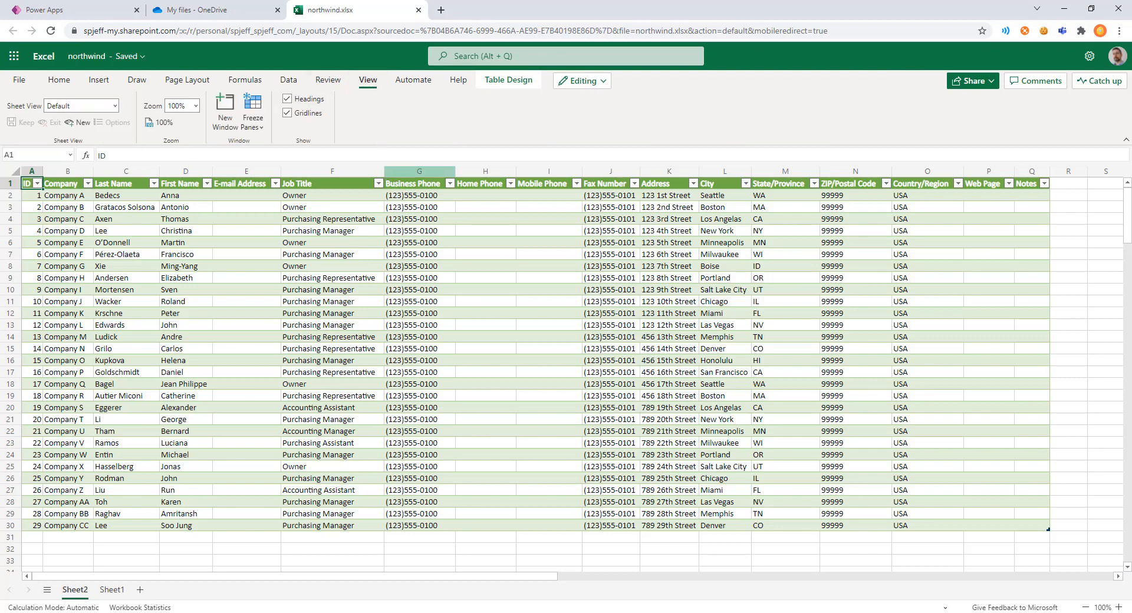
pyautogui.click(371, 183)
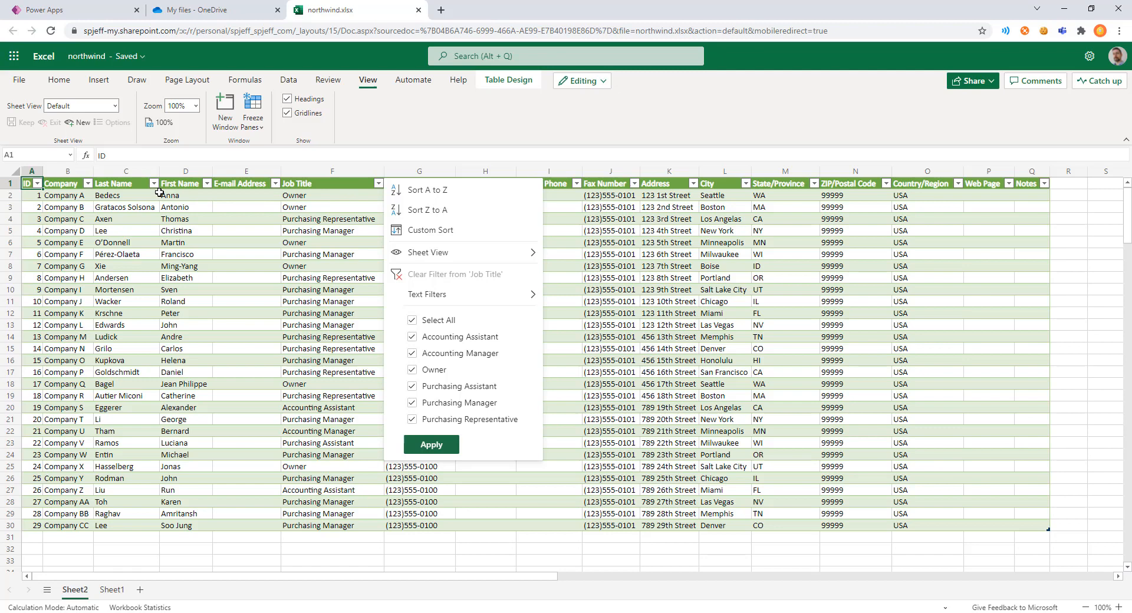
pyautogui.click(148, 183)
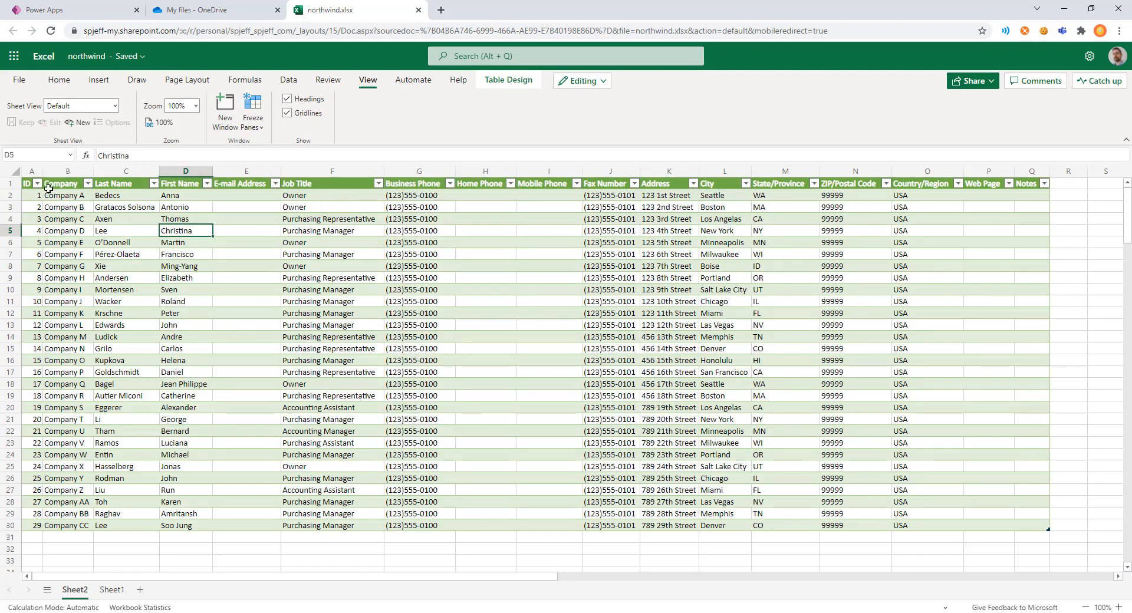
pyautogui.click(30, 183)
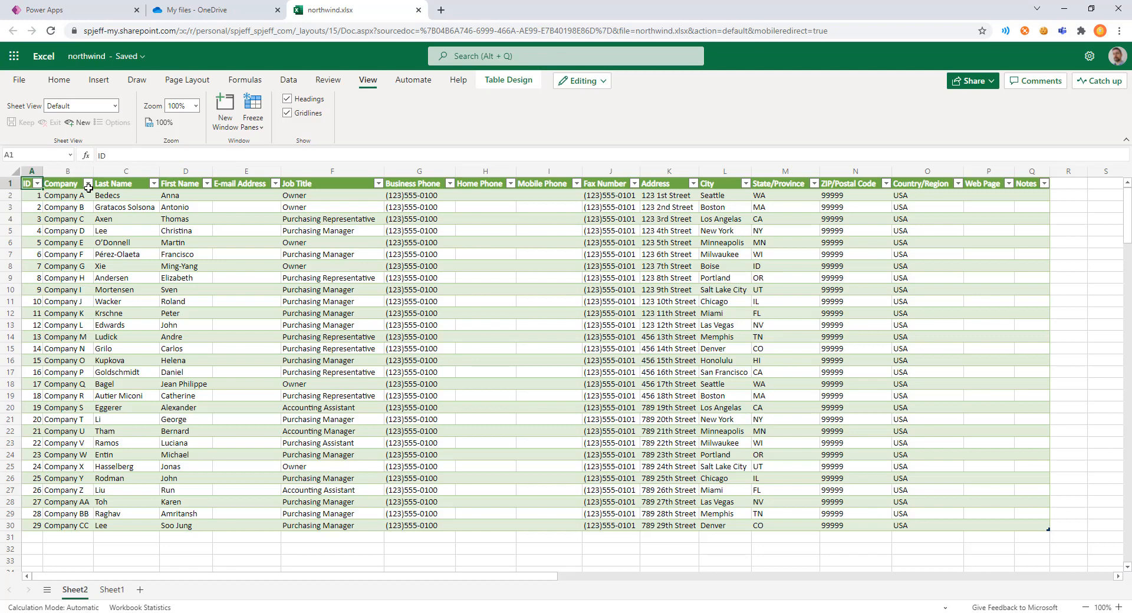
pyautogui.click(72, 9)
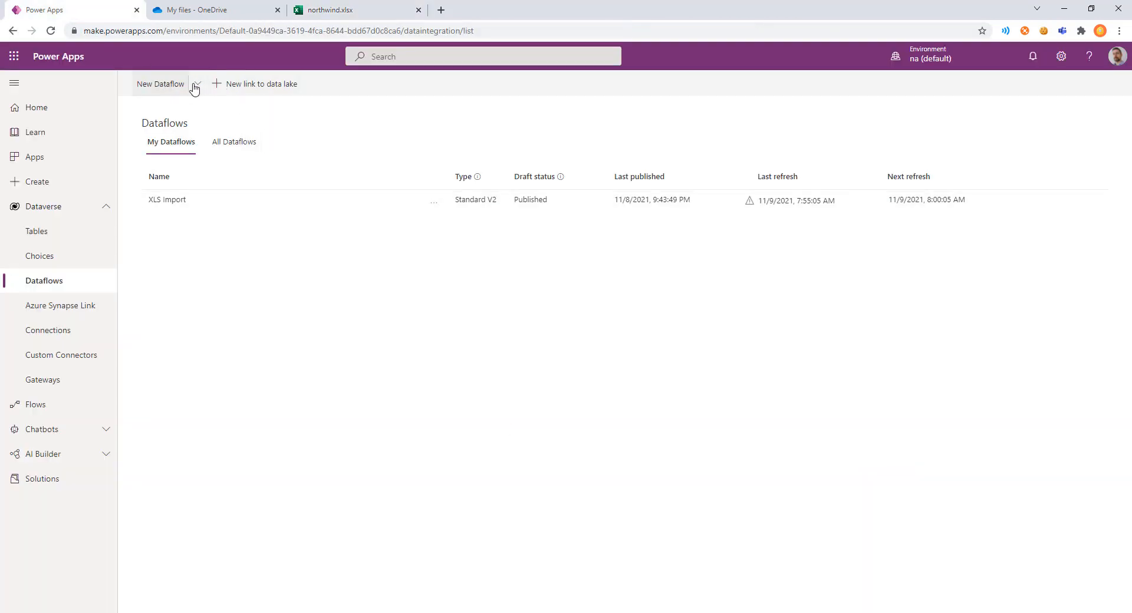
# Start a new dataflow and name it Northwind.
pyautogui.click(160, 84)
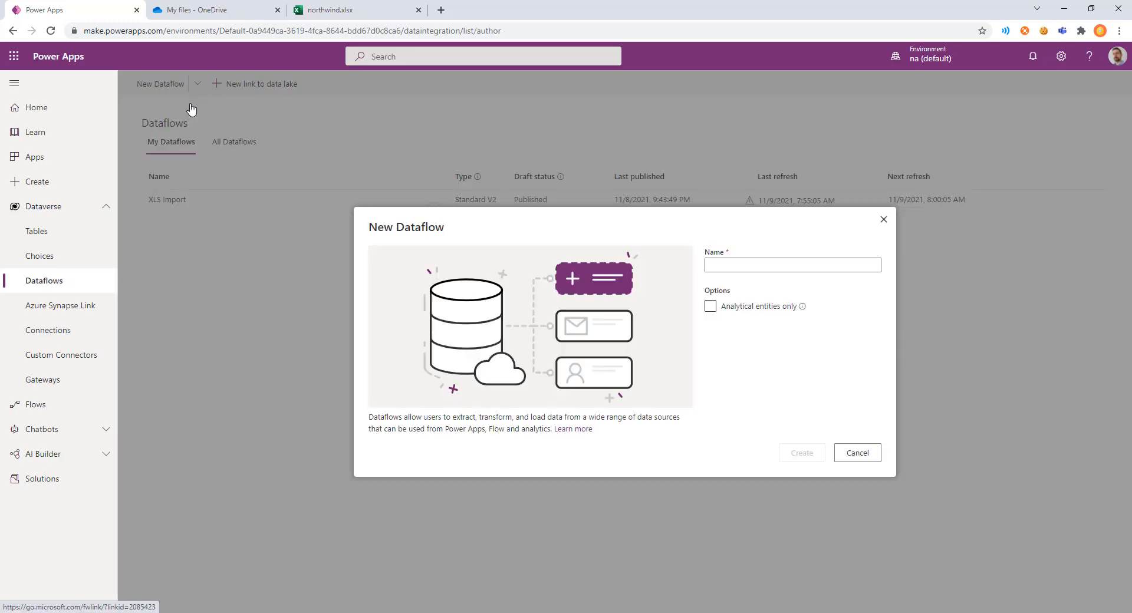
pyautogui.write('Northwind')
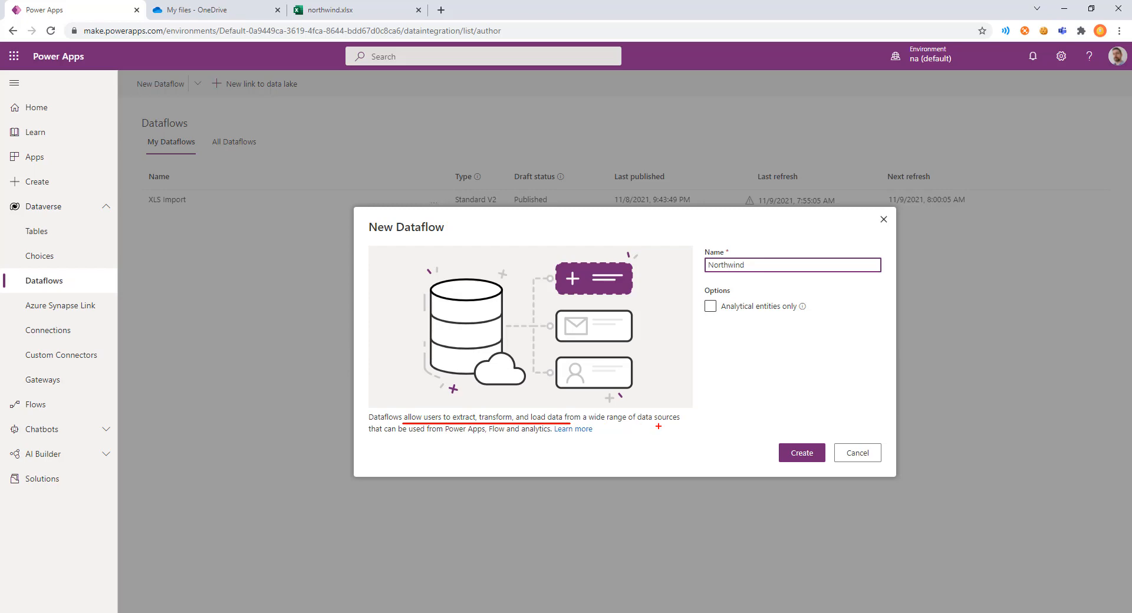
# Create the Northwind dataflow to reach Power Query's data source choices.
pyautogui.click(801, 453)
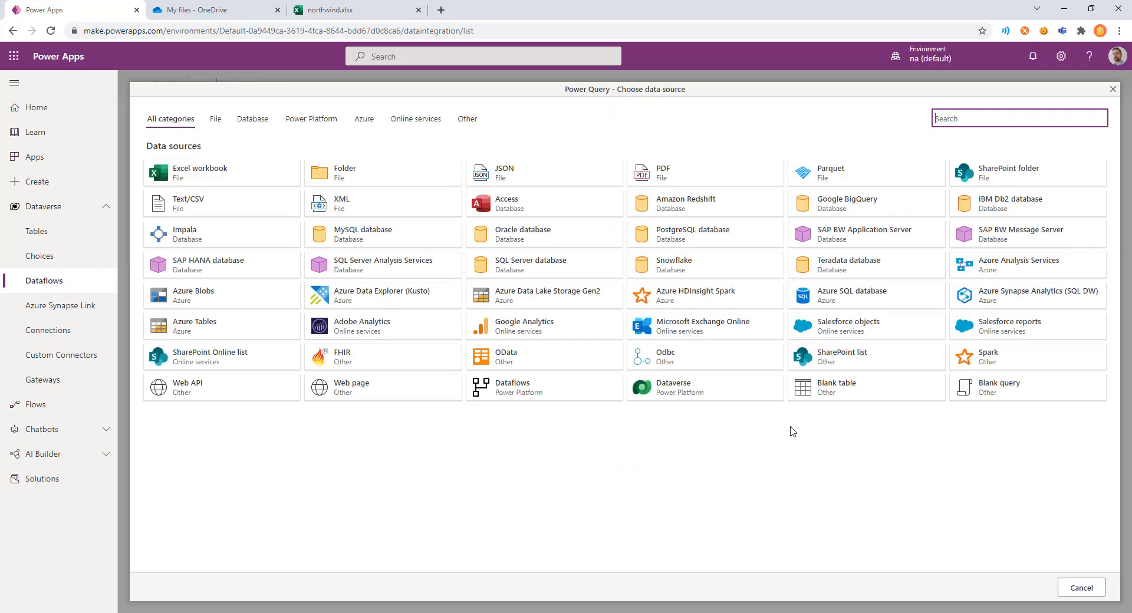
pyautogui.moveTo(559, 457)
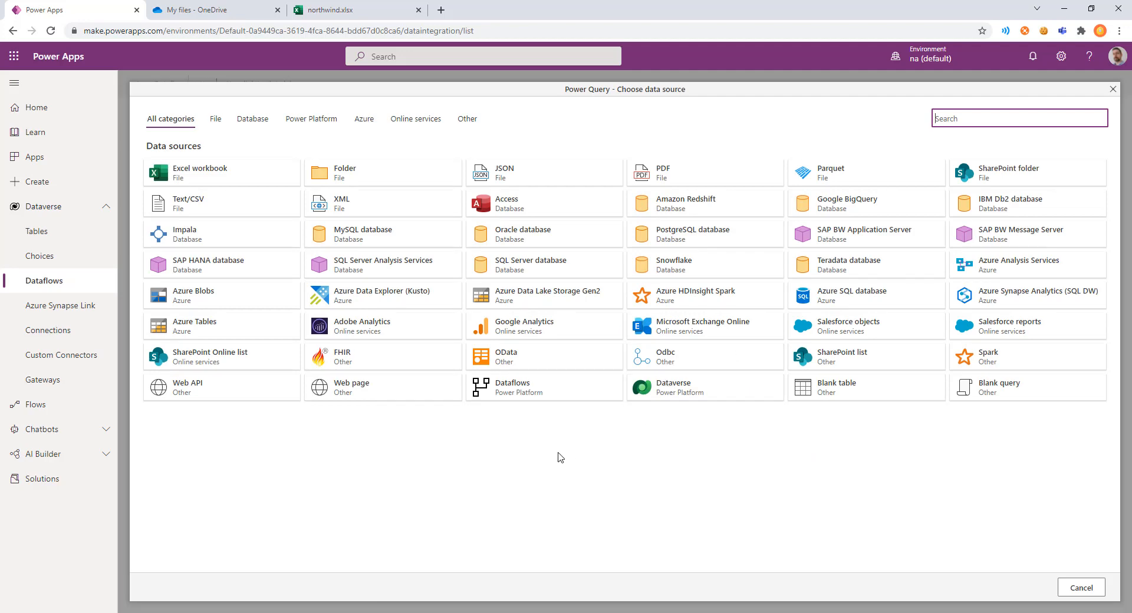
pyautogui.moveTo(544, 487)
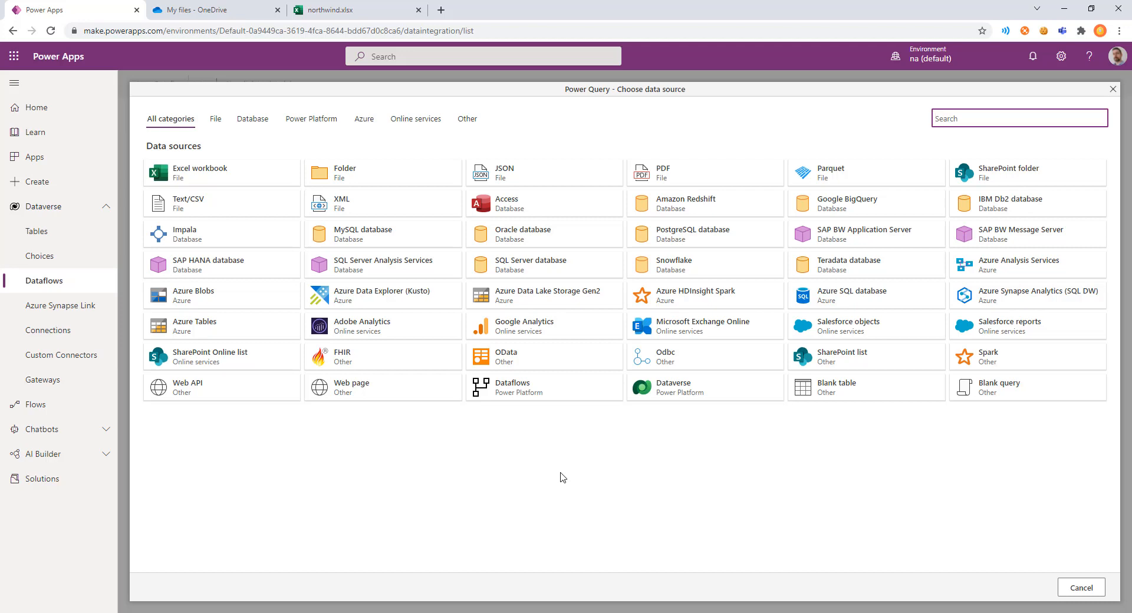
pyautogui.moveTo(489, 475)
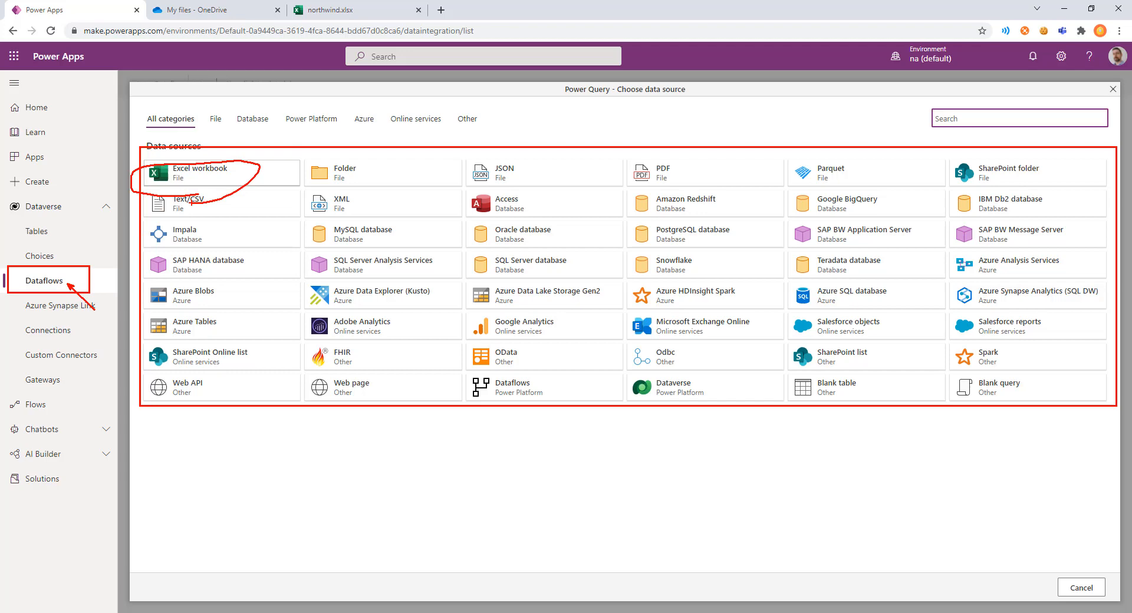
# Connect an Excel workbook source to northwind.xlsx in OneDrive using an organizational account.
pyautogui.click(201, 172)
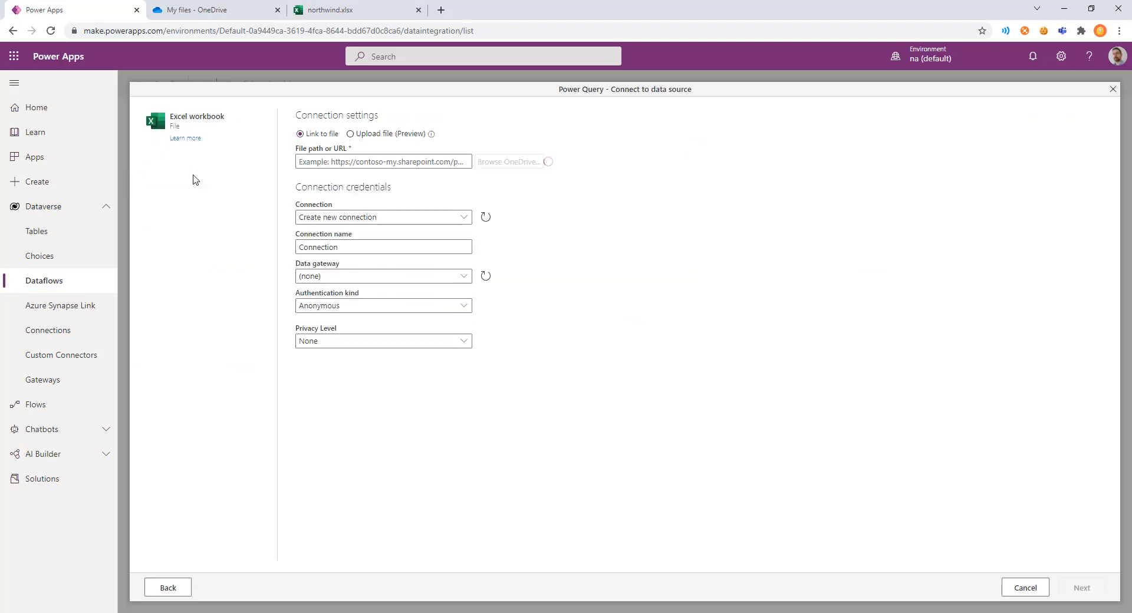
pyautogui.moveTo(509, 161)
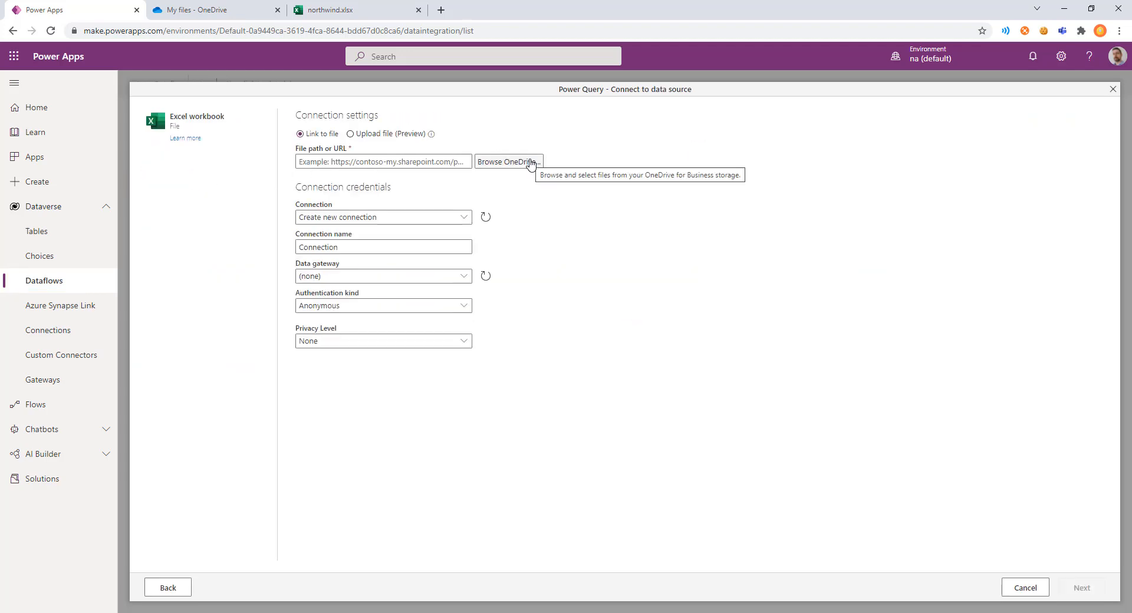
pyautogui.moveTo(508, 161)
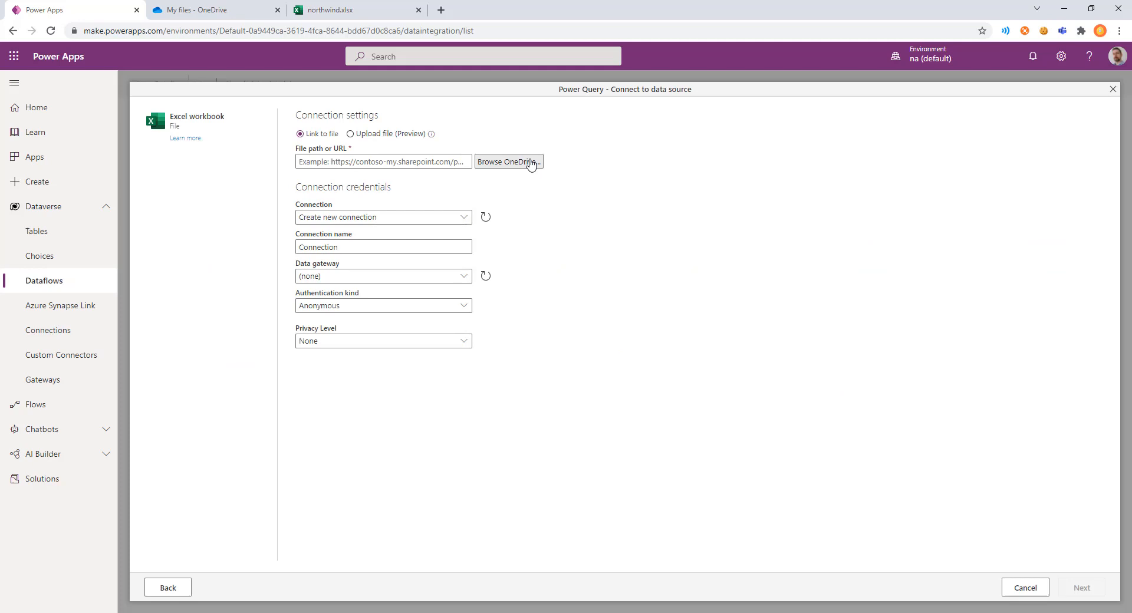
pyautogui.click(508, 161)
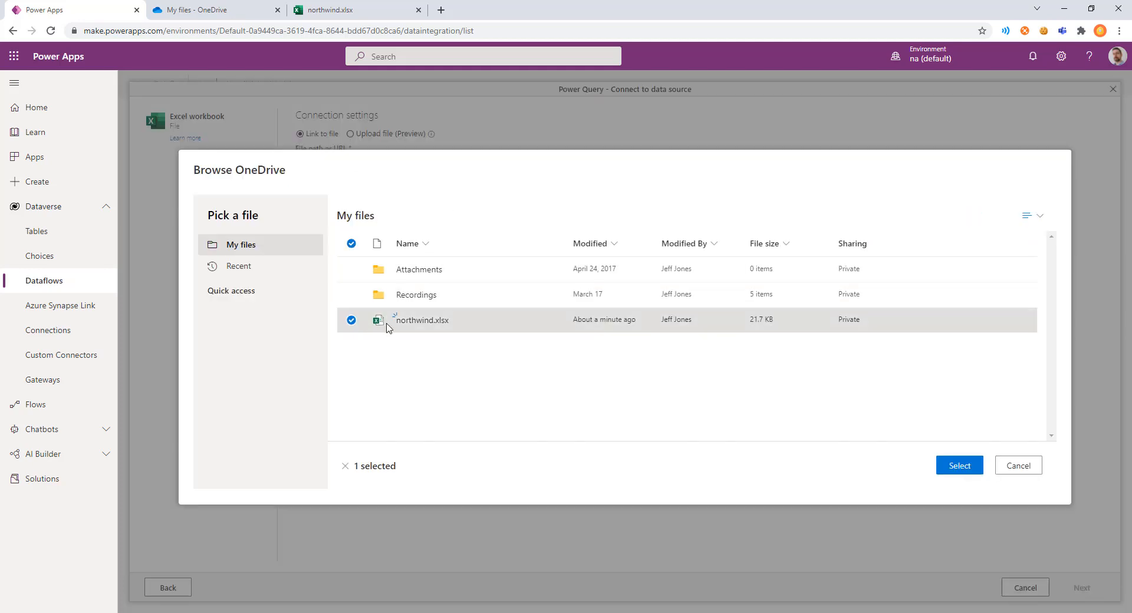
pyautogui.click(959, 466)
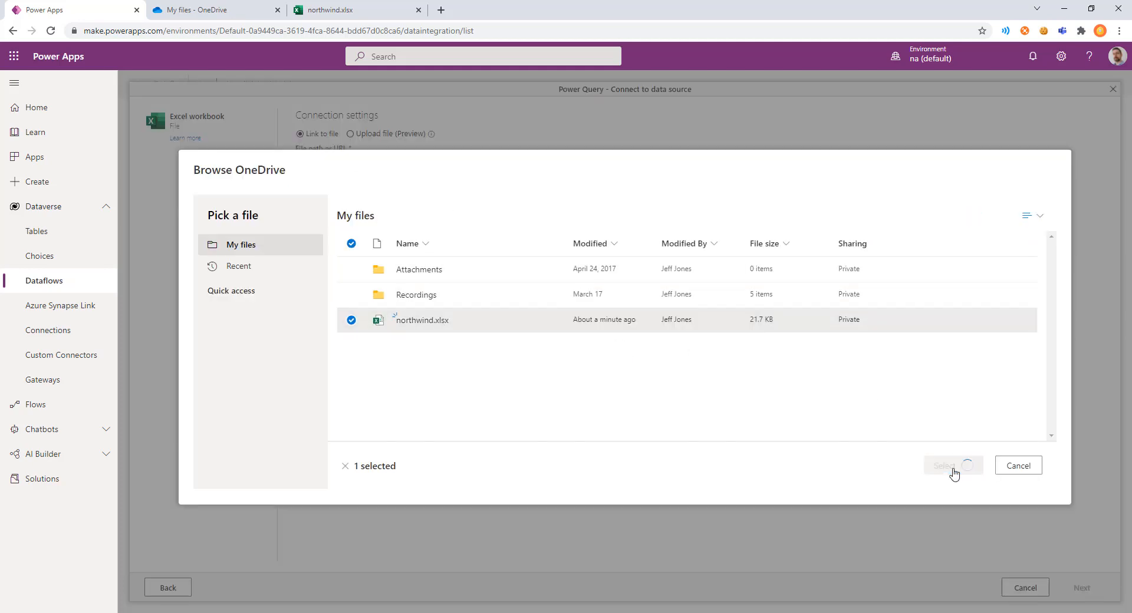
pyautogui.click(949, 466)
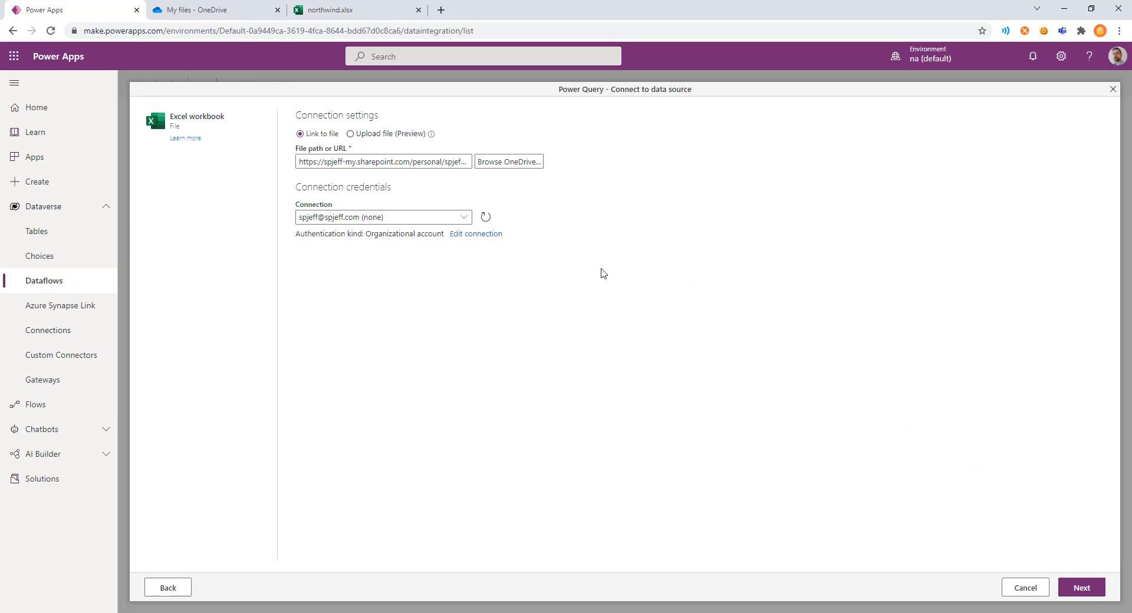
pyautogui.moveTo(414, 217)
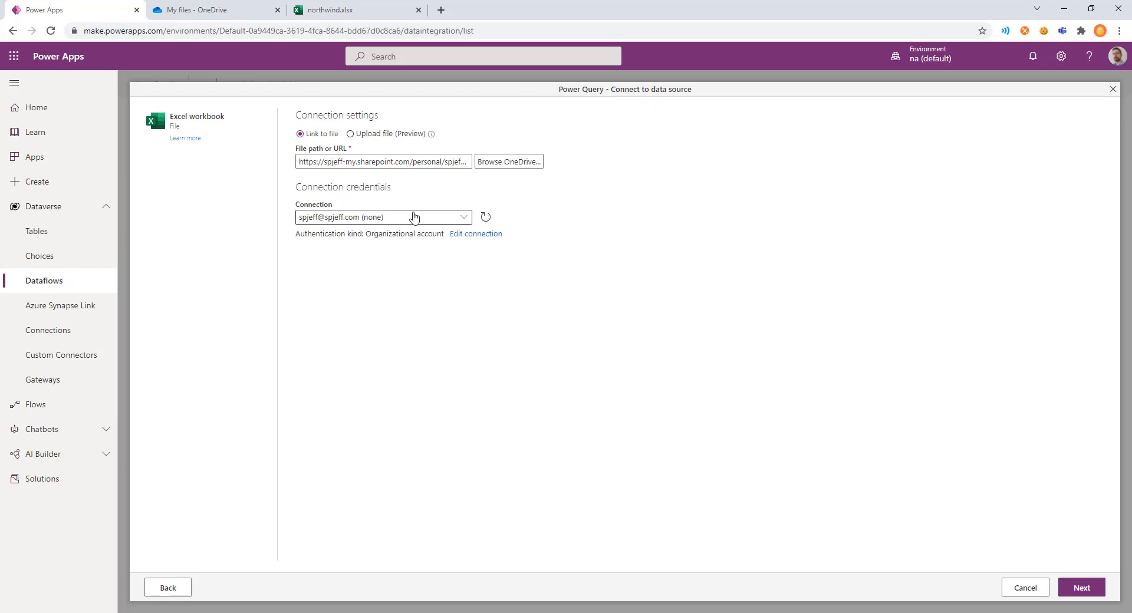
pyautogui.moveTo(1081, 588)
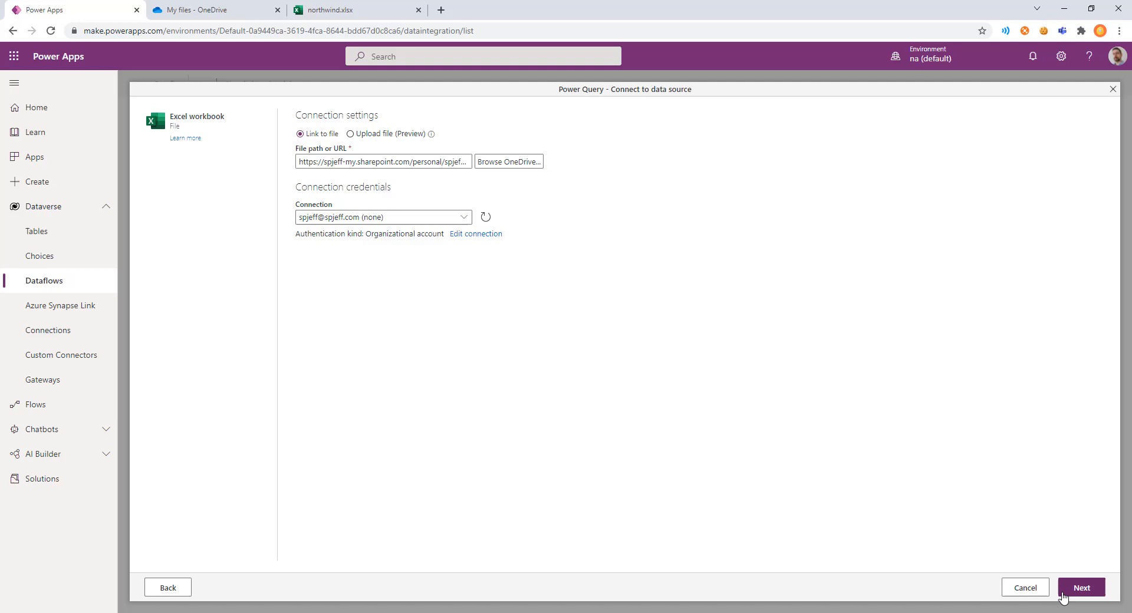
pyautogui.click(1081, 587)
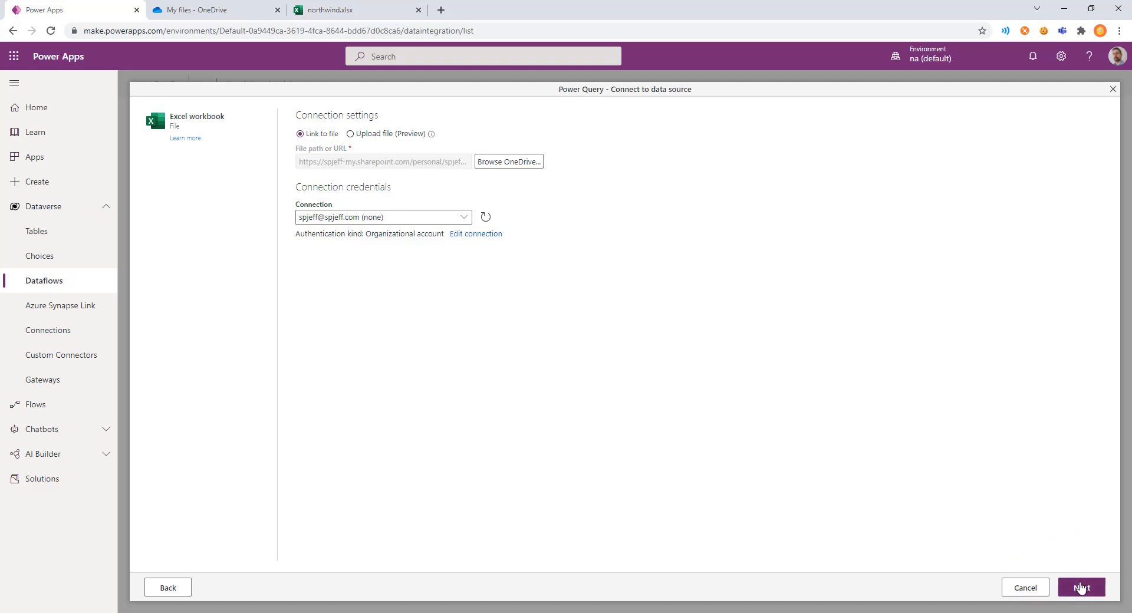
pyautogui.click(1081, 587)
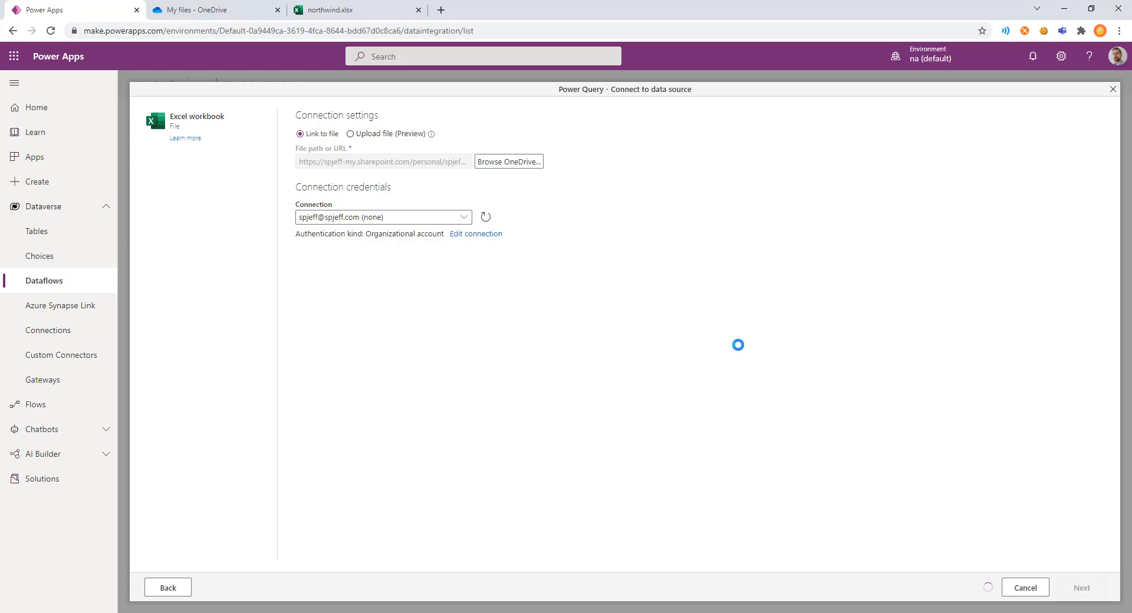
# Select the Customers table from the northwind workbook and preview its rows.
pyautogui.click(1081, 587)
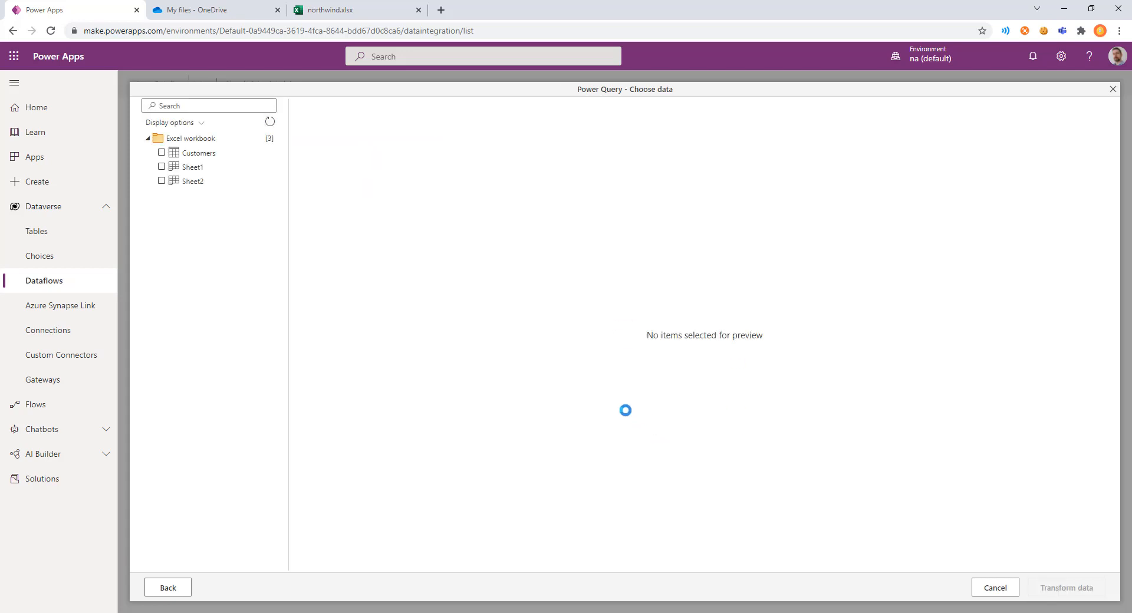
pyautogui.click(162, 152)
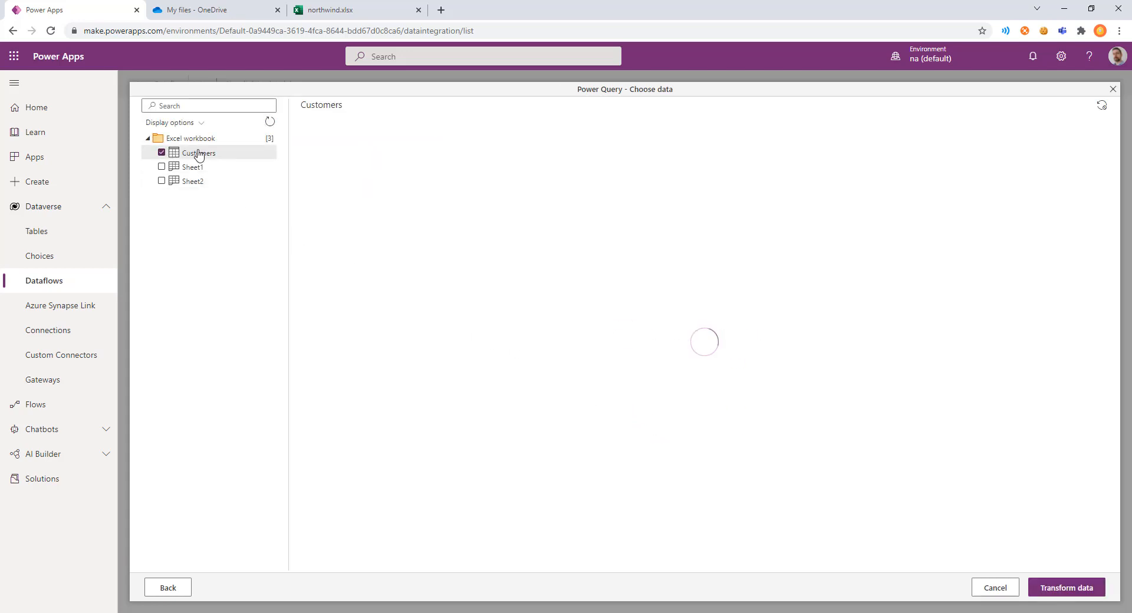
pyautogui.click(199, 152)
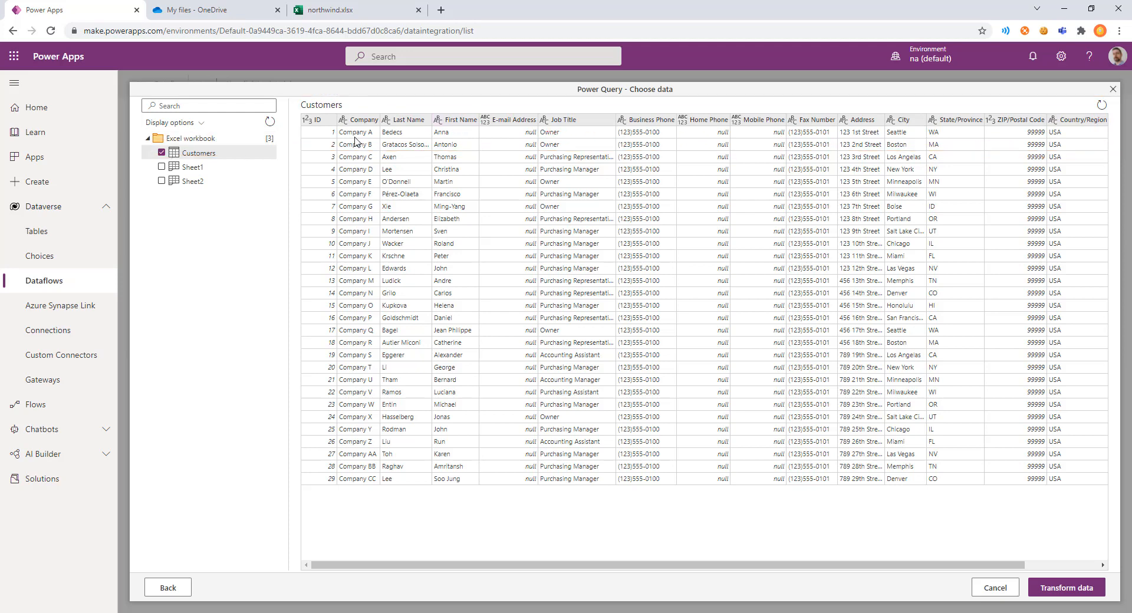
pyautogui.click(316, 119)
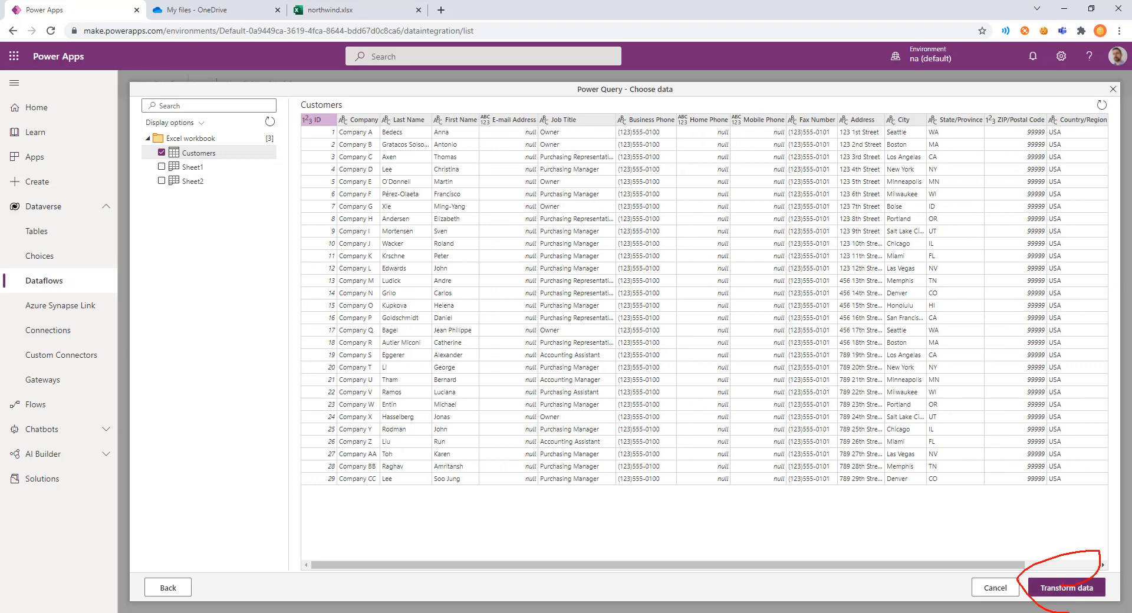
# Load the Customers query into the Power Query editor with Transform data.
pyautogui.click(1065, 588)
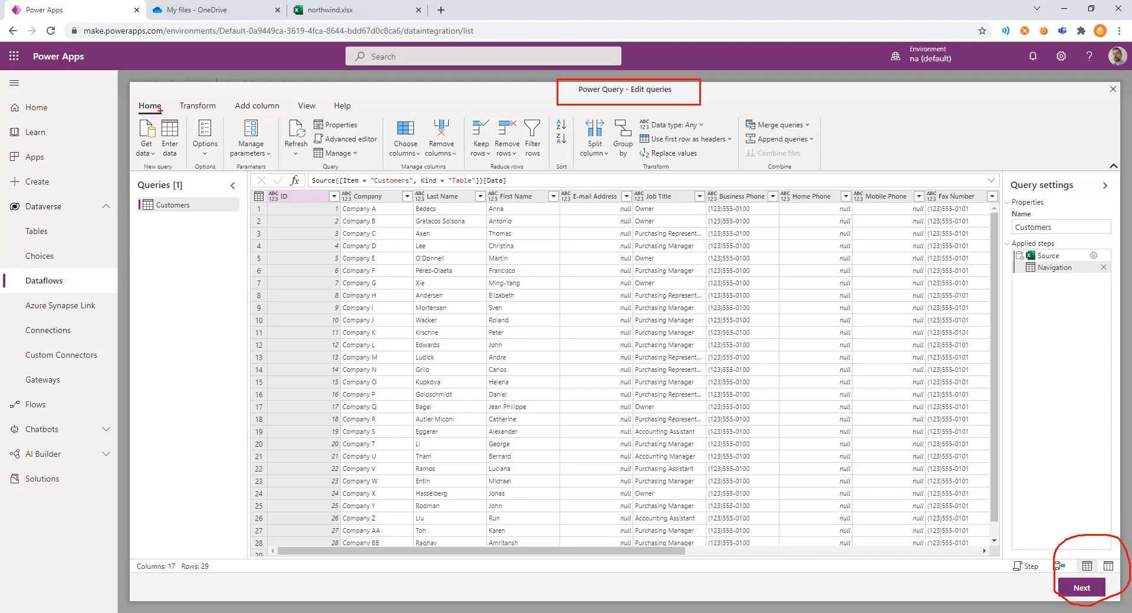
pyautogui.moveTo(197, 106)
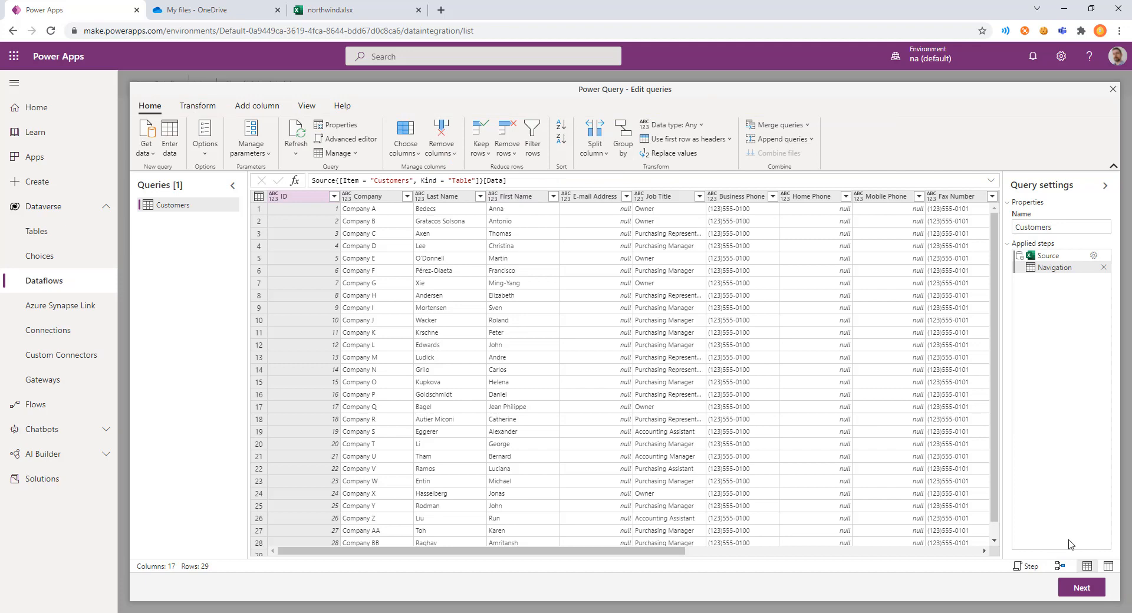
# Set Customers to load as a new table, review mappings, and view northwind.xlsx.
pyautogui.click(1082, 587)
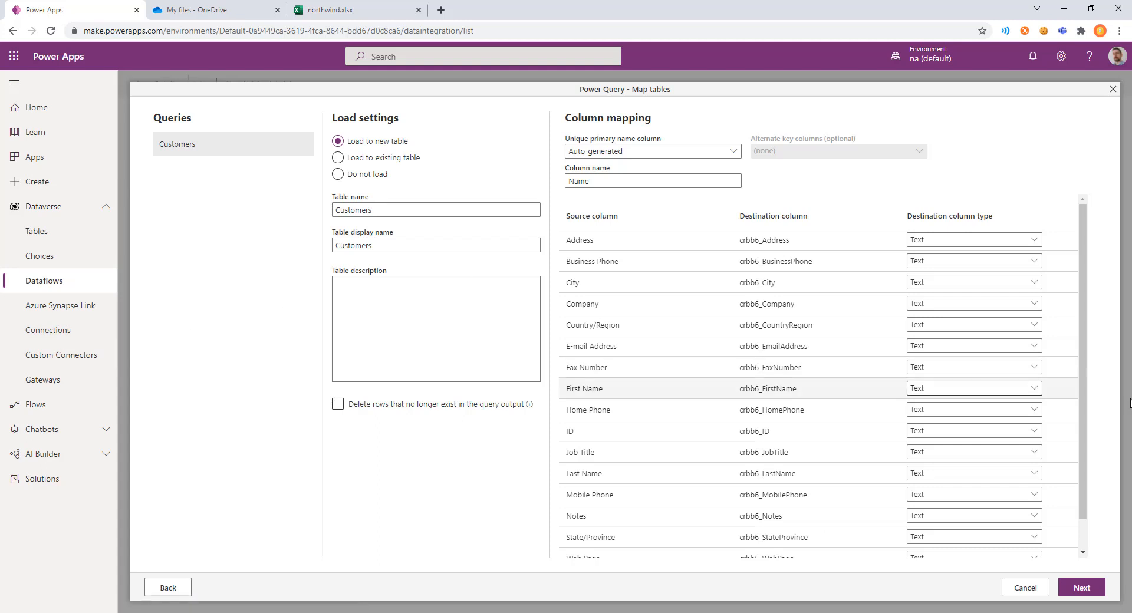
pyautogui.moveTo(739, 112)
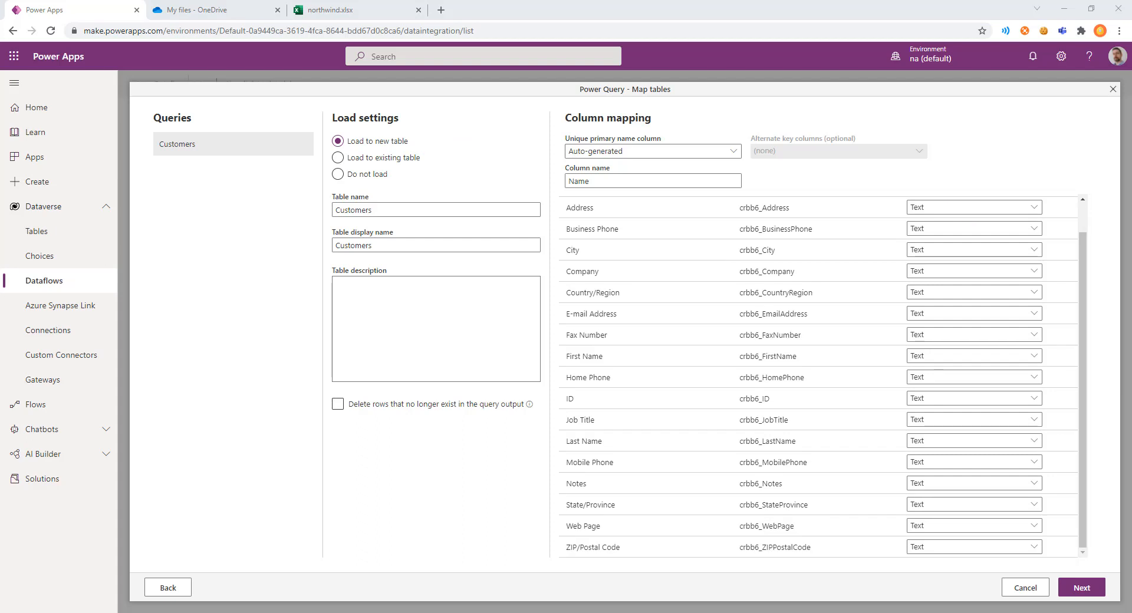
pyautogui.click(435, 244)
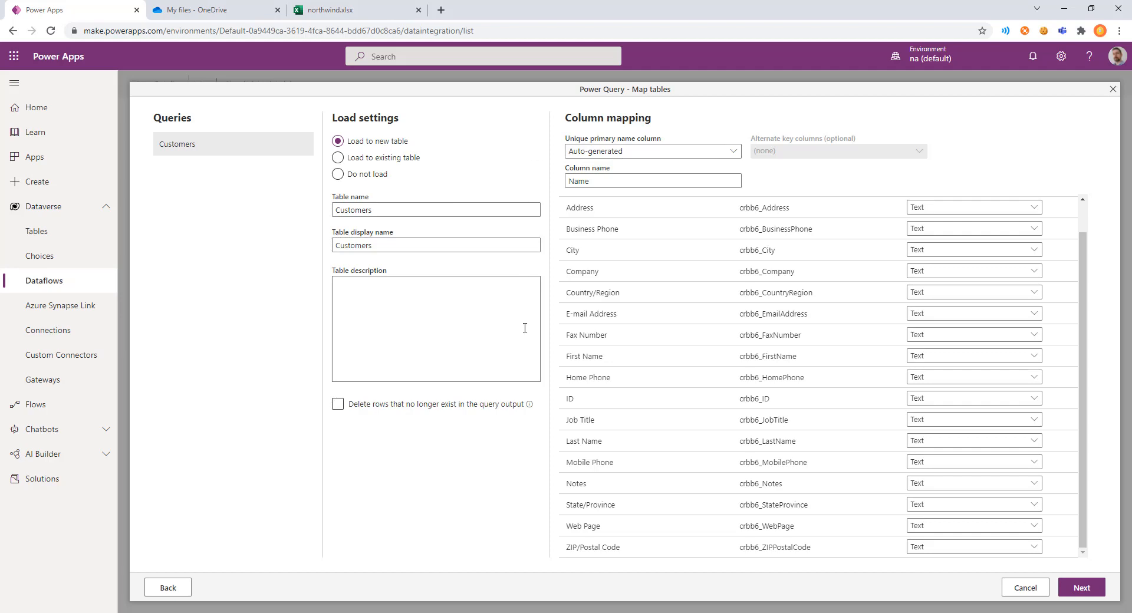
pyautogui.click(346, 9)
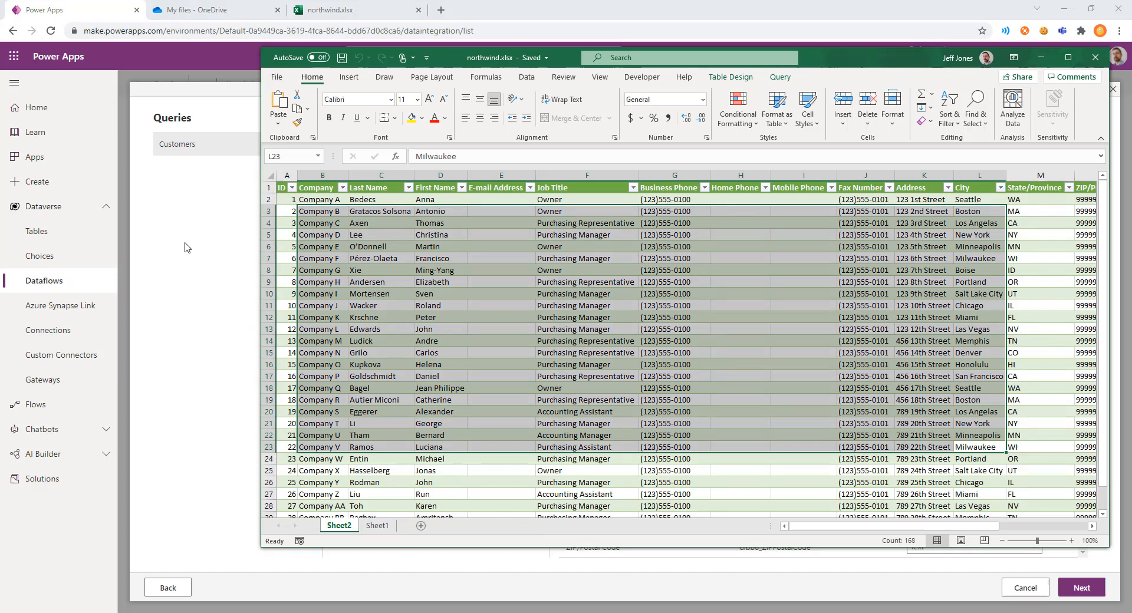
# List the candidate unique primary name columns for the Customers table.
pyautogui.click(731, 151)
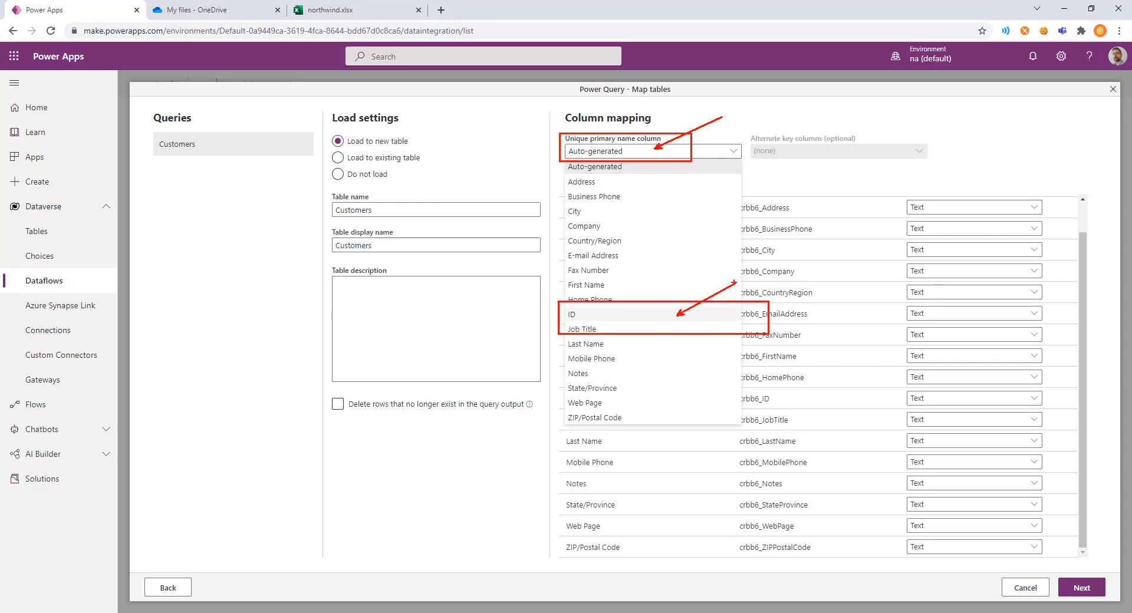
# Make ID the primary name column and enable deleting rows missing from query output.
pyautogui.click(571, 314)
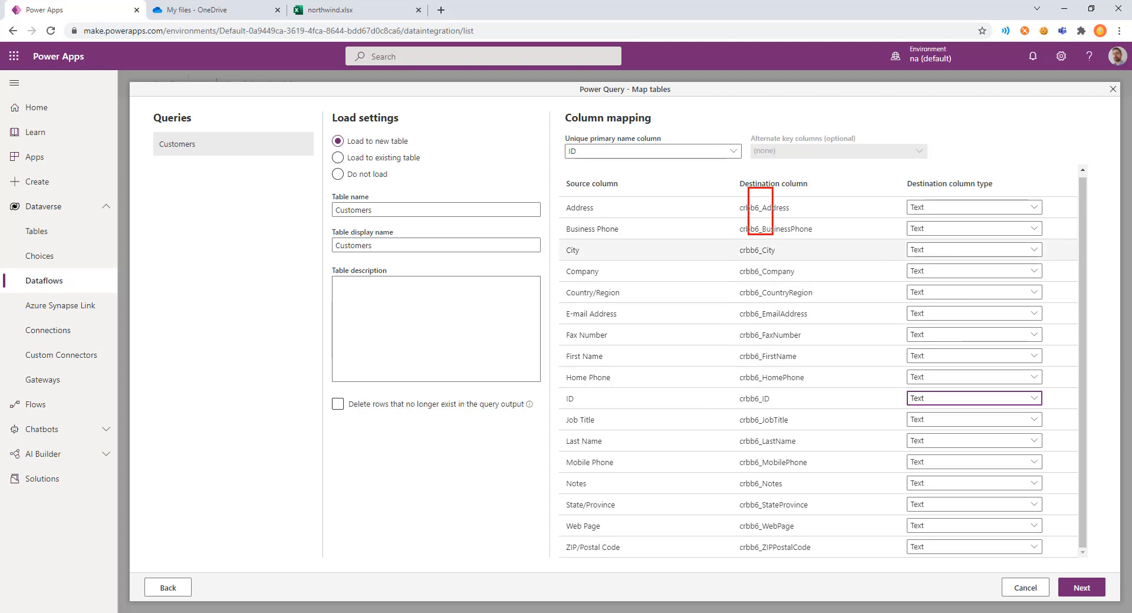
pyautogui.click(338, 404)
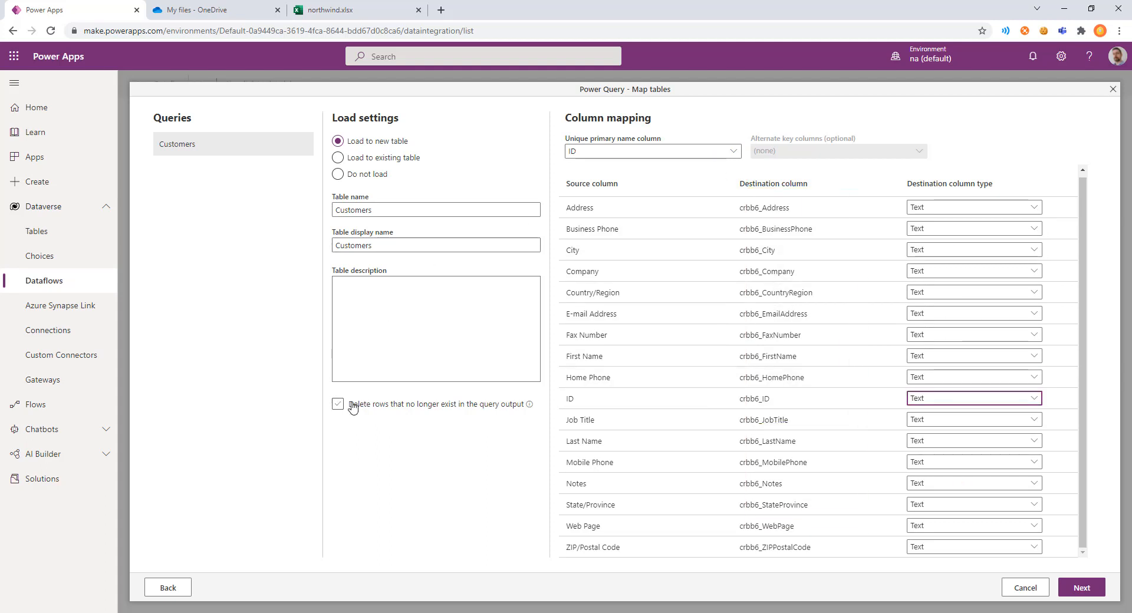
pyautogui.click(337, 405)
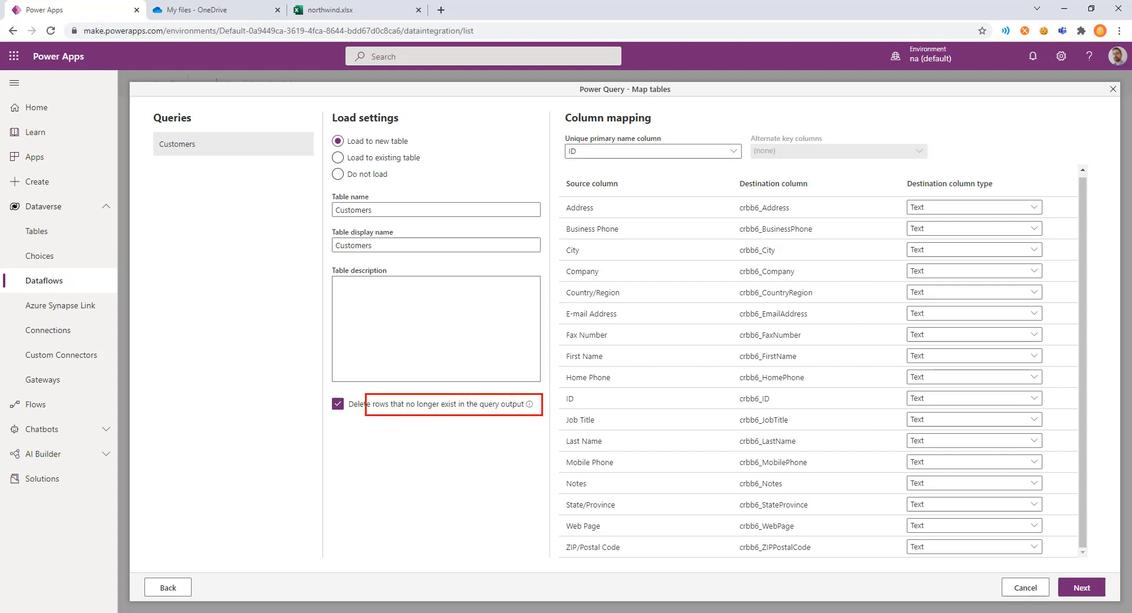
pyautogui.moveTo(408, 475)
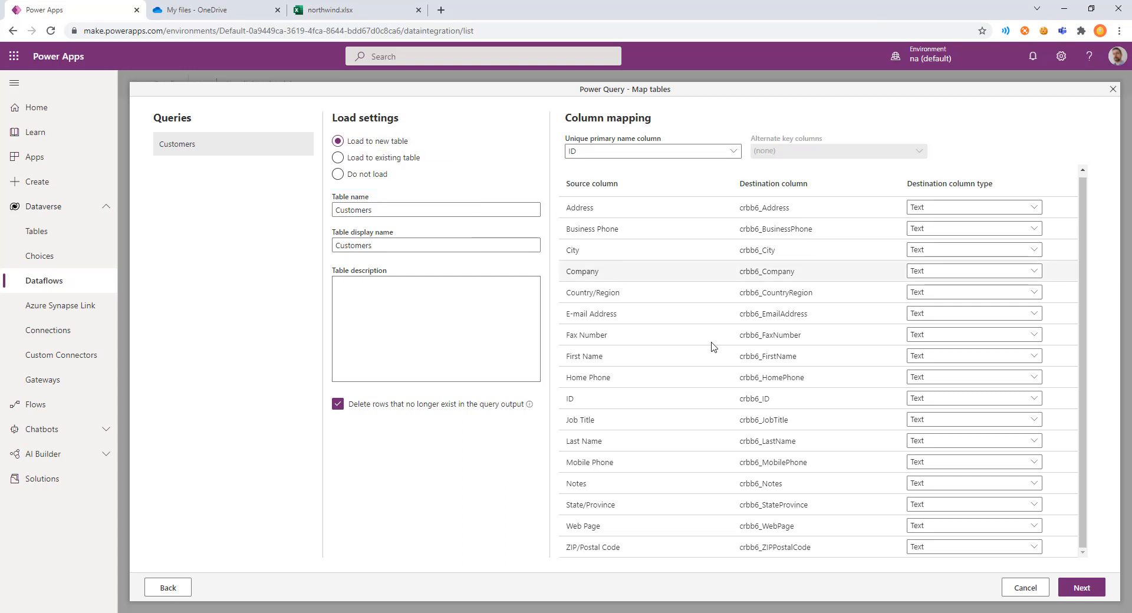
# Advance to Map tables and see the warning that the Customers query needs a key.
pyautogui.click(1082, 588)
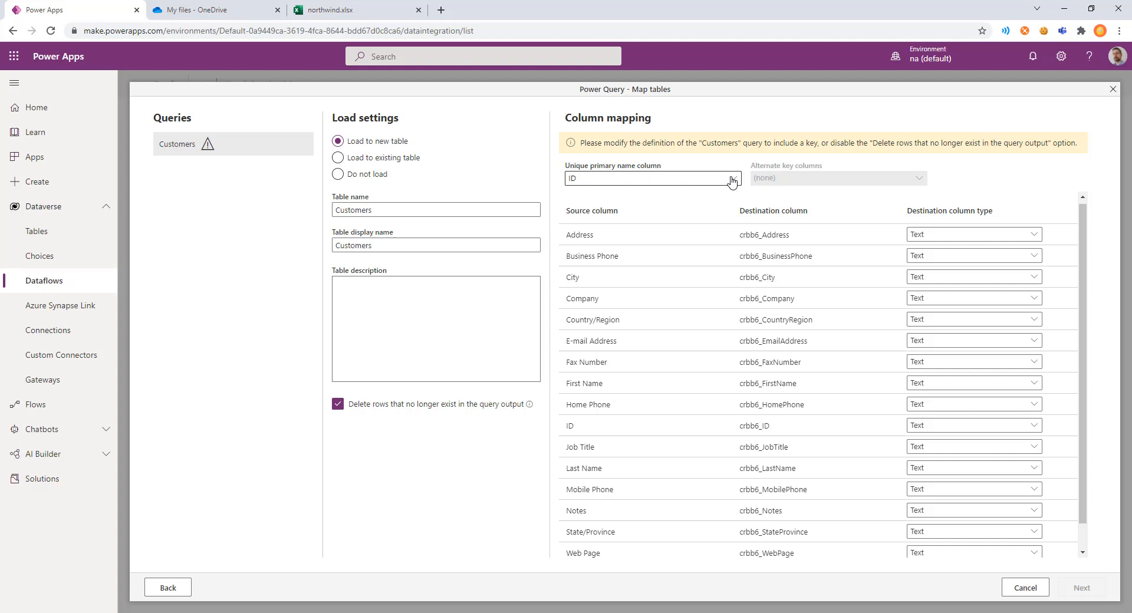
pyautogui.moveTo(490, 412)
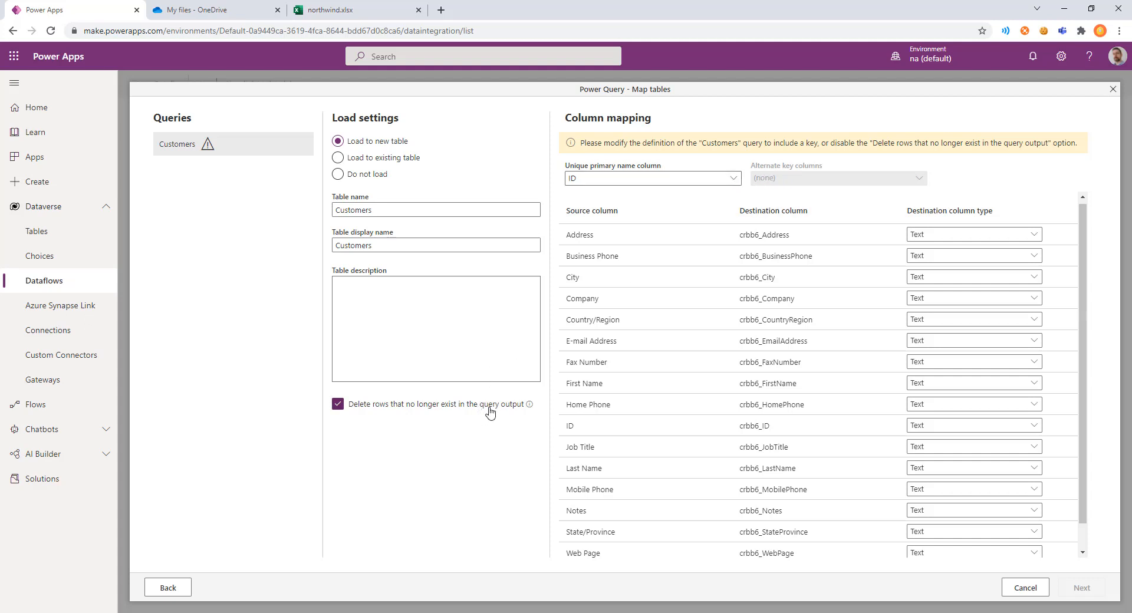
pyautogui.moveTo(769, 176)
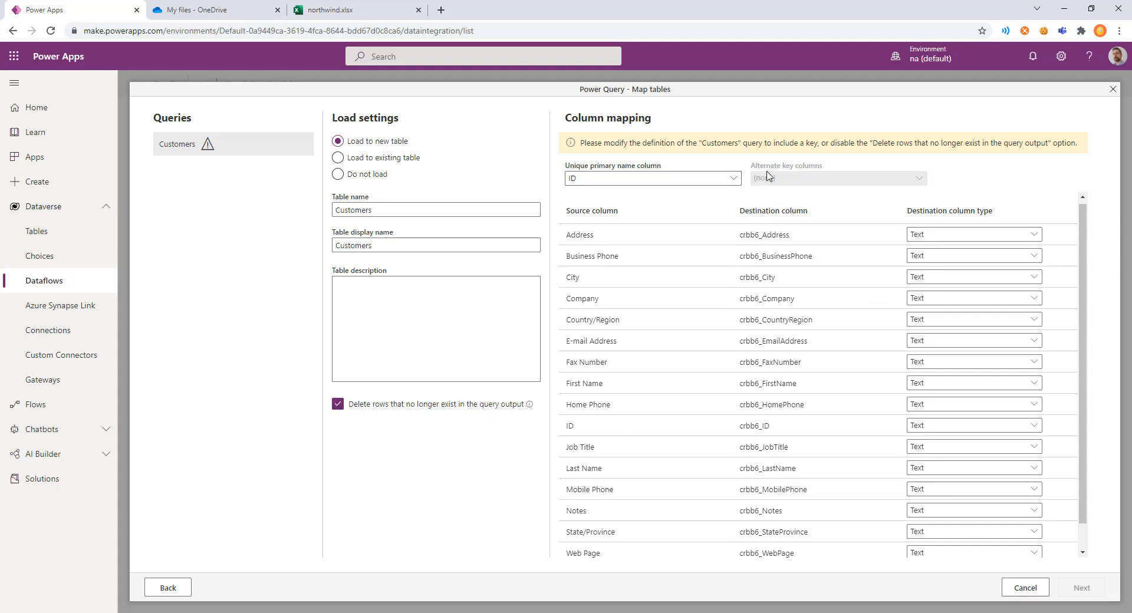
pyautogui.moveTo(865, 180)
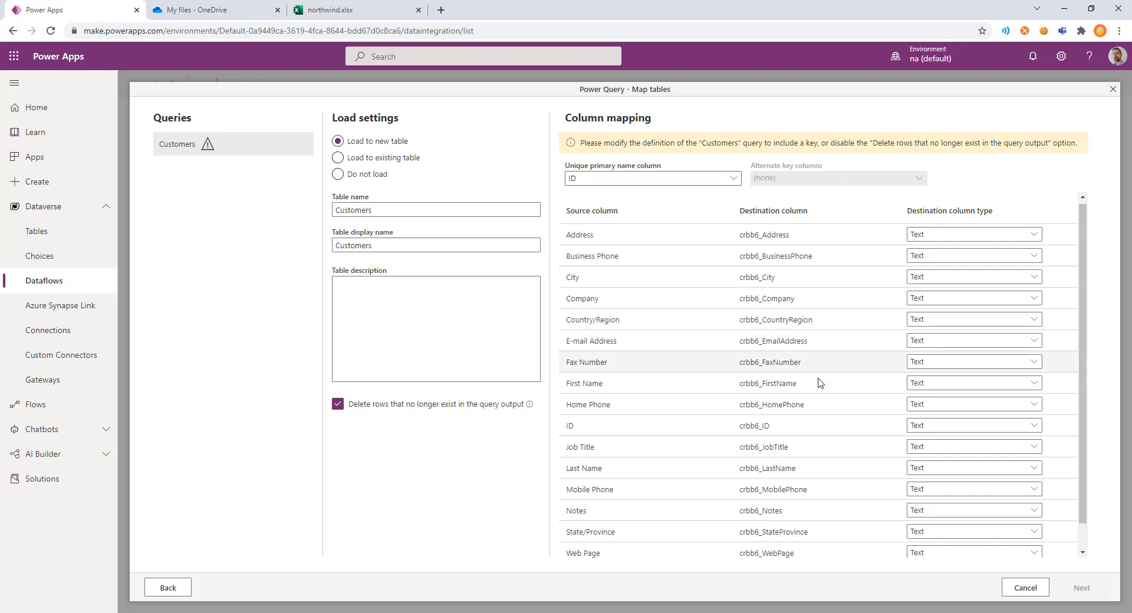
pyautogui.moveTo(820, 382)
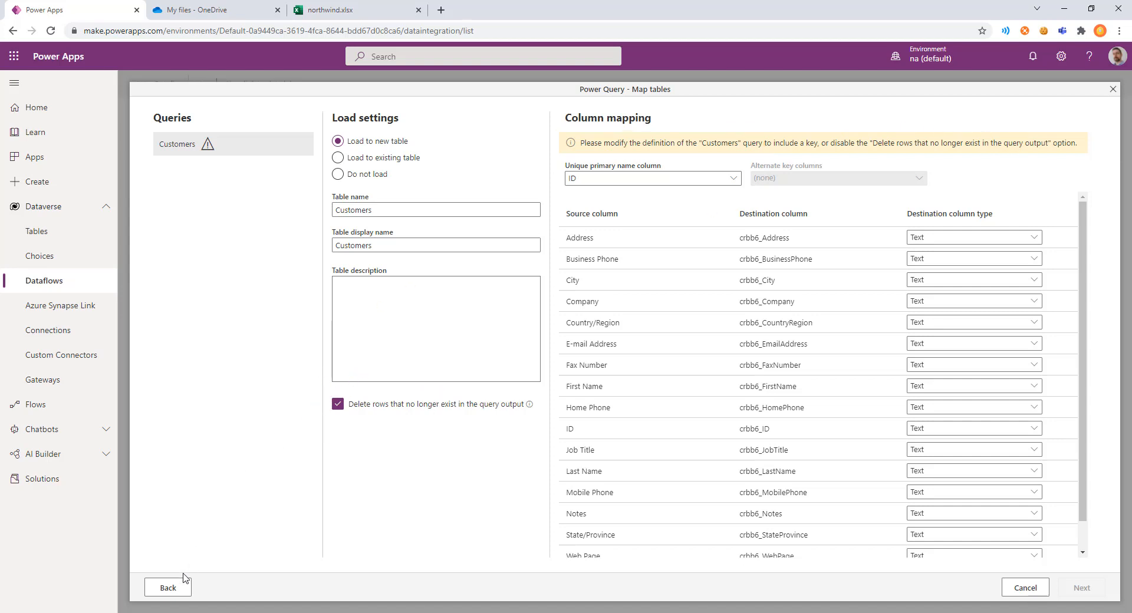
pyautogui.moveTo(490, 274)
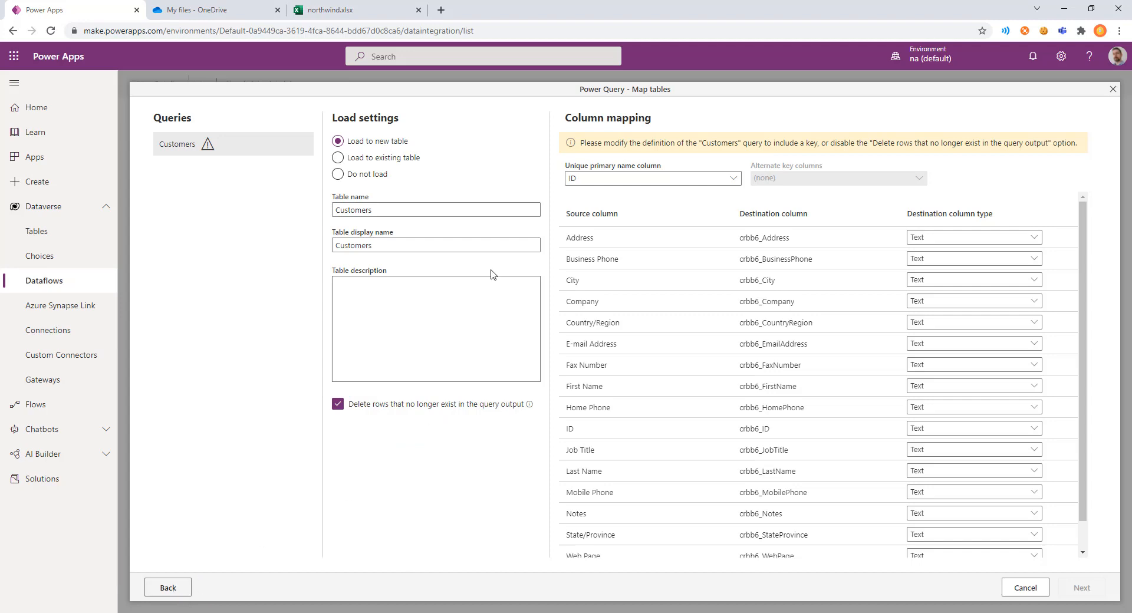
# Return to the Customers query and mark the ID column as its key.
pyautogui.click(167, 588)
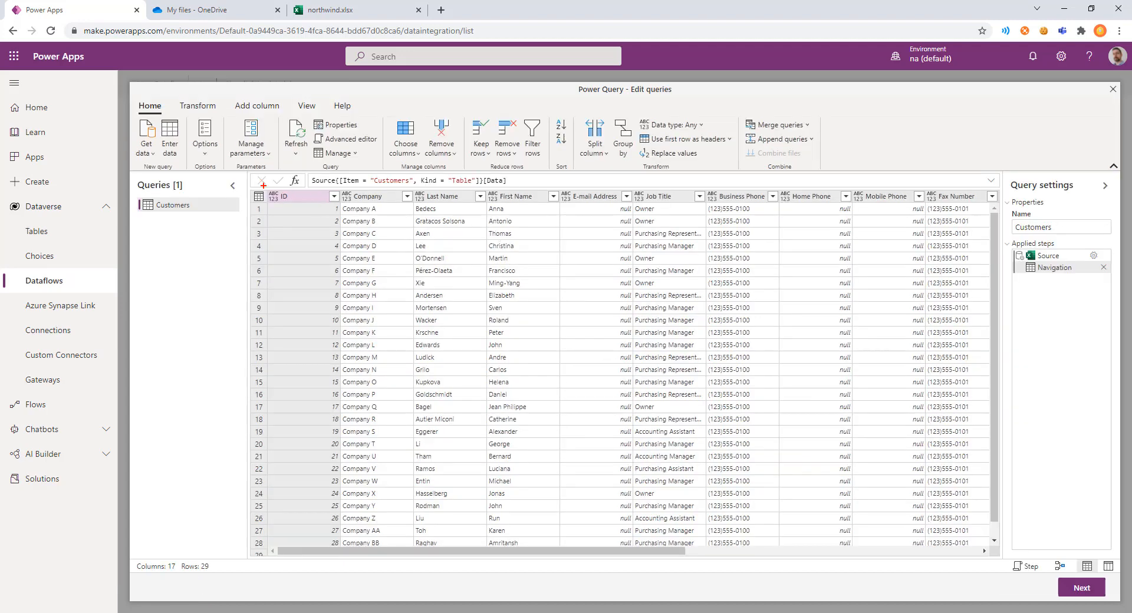
pyautogui.click(302, 195)
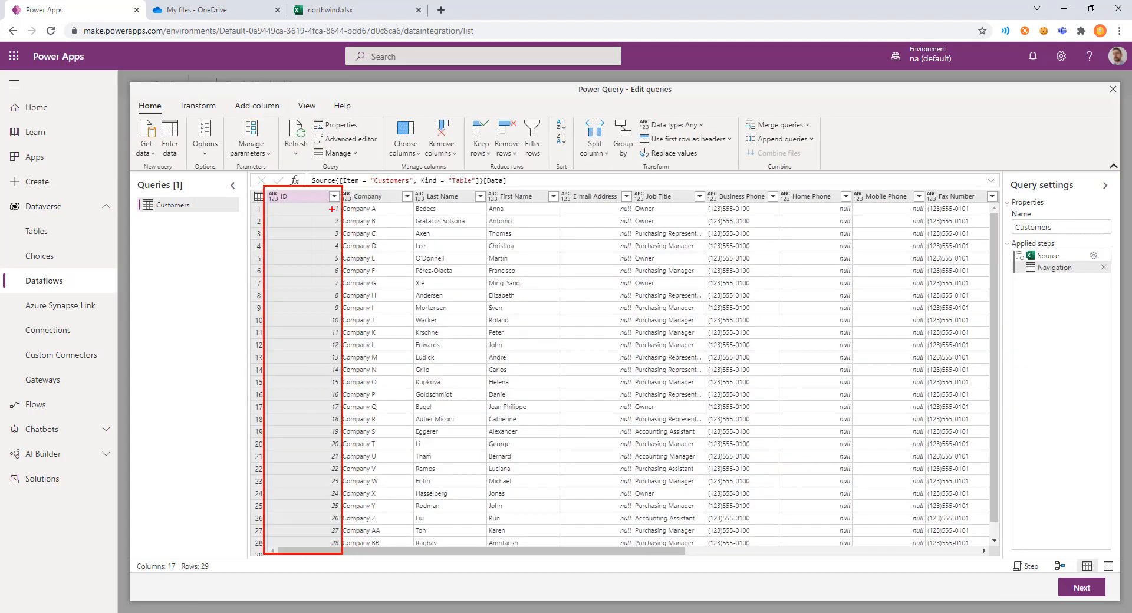
pyautogui.click(197, 106)
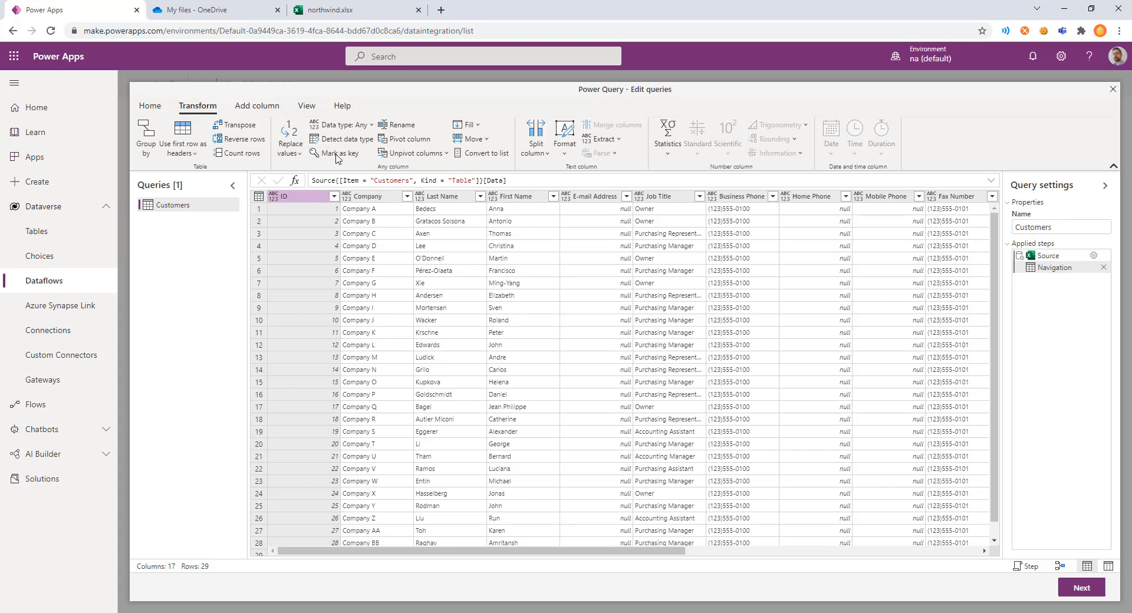
pyautogui.click(336, 153)
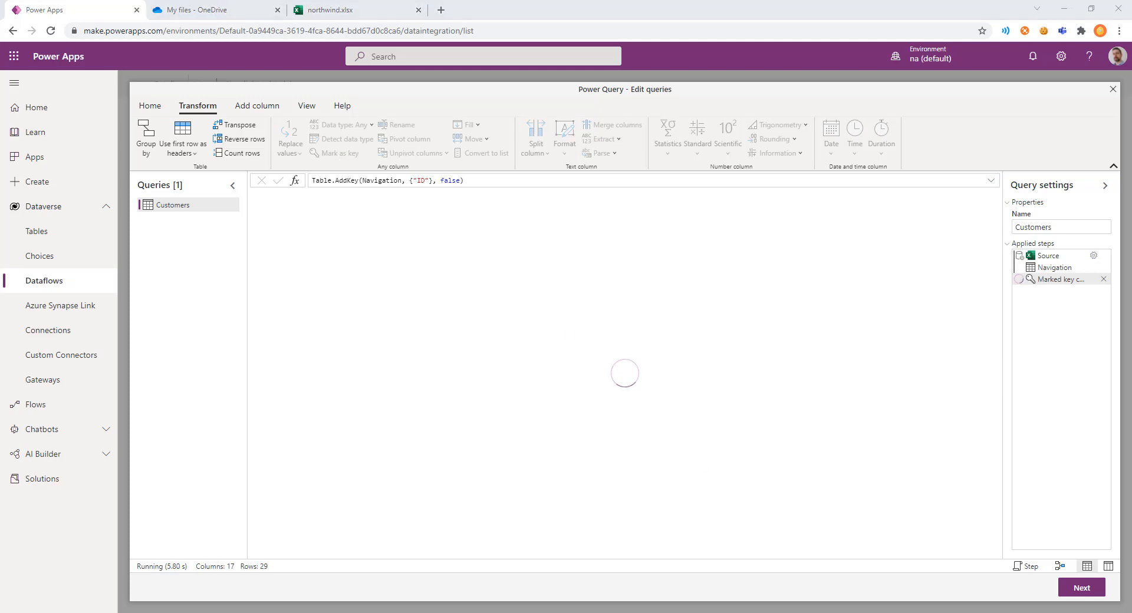
# Set the dataflow to refresh automatically every 5 minutes with failure notifications.
pyautogui.click(1082, 587)
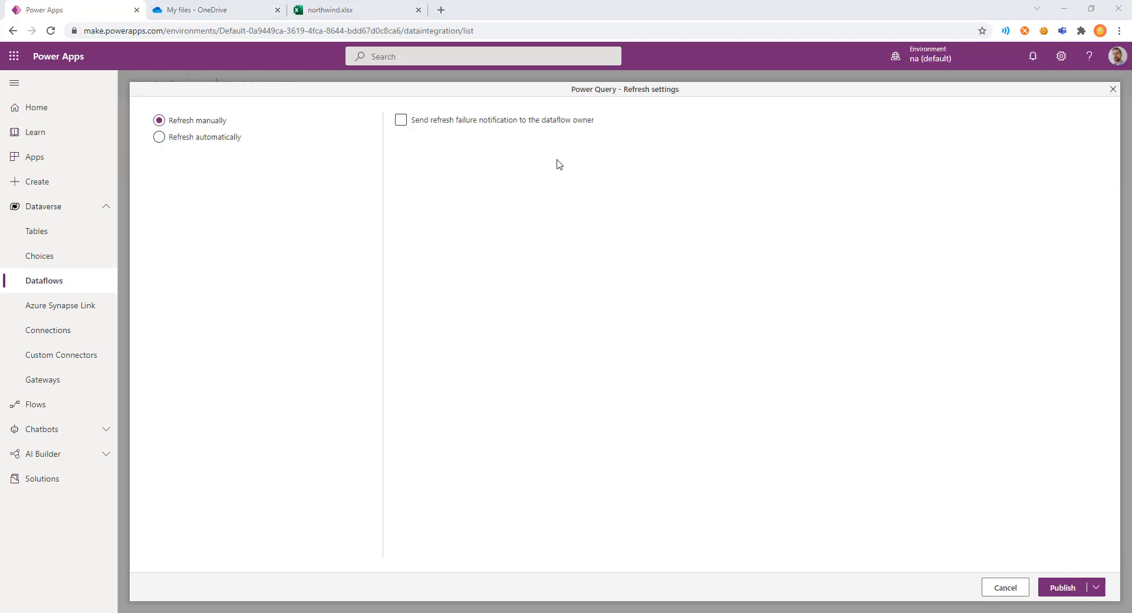
pyautogui.moveTo(325, 167)
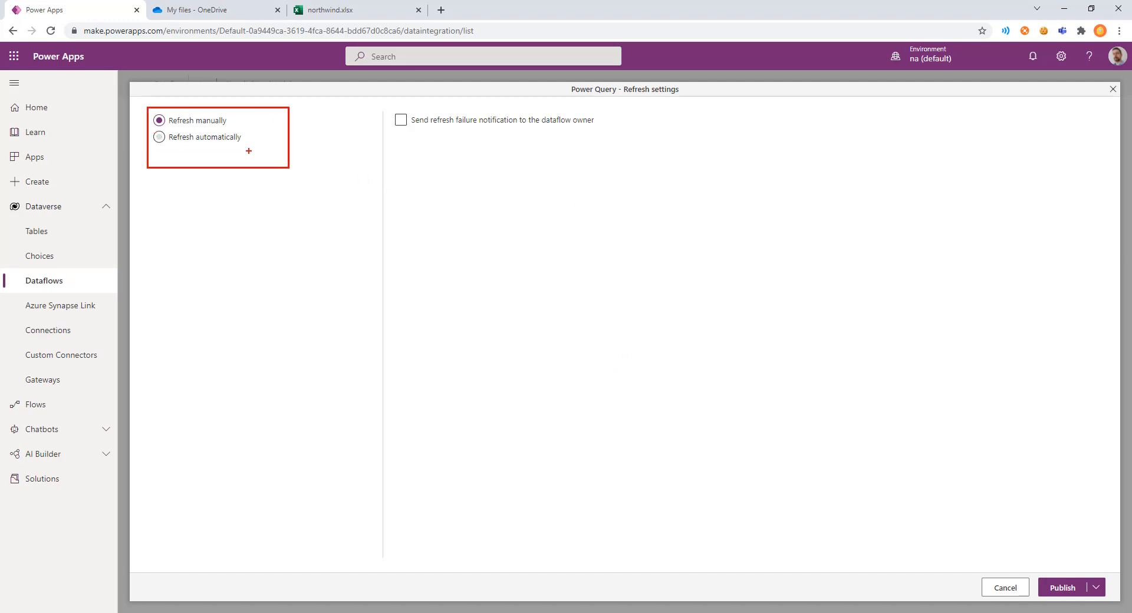
pyautogui.click(158, 137)
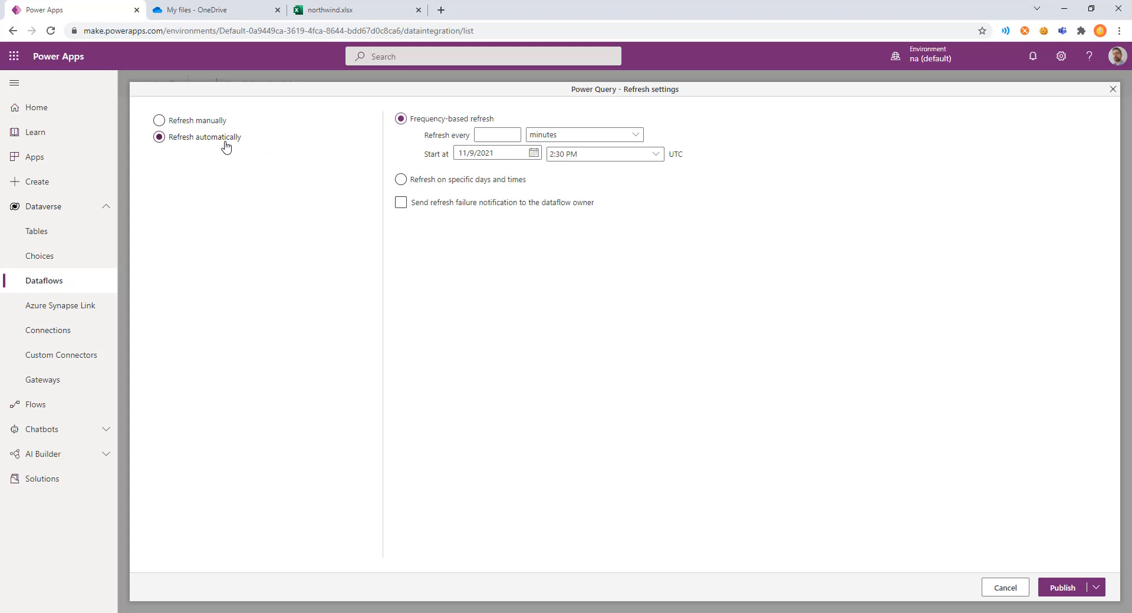
pyautogui.click(497, 134)
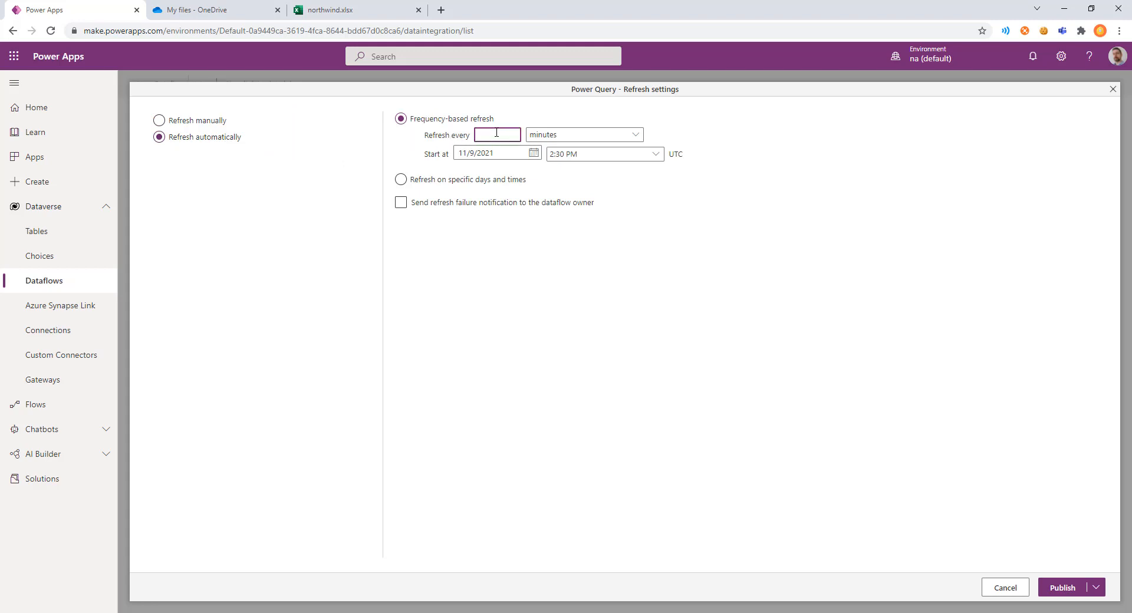
pyautogui.write('5')
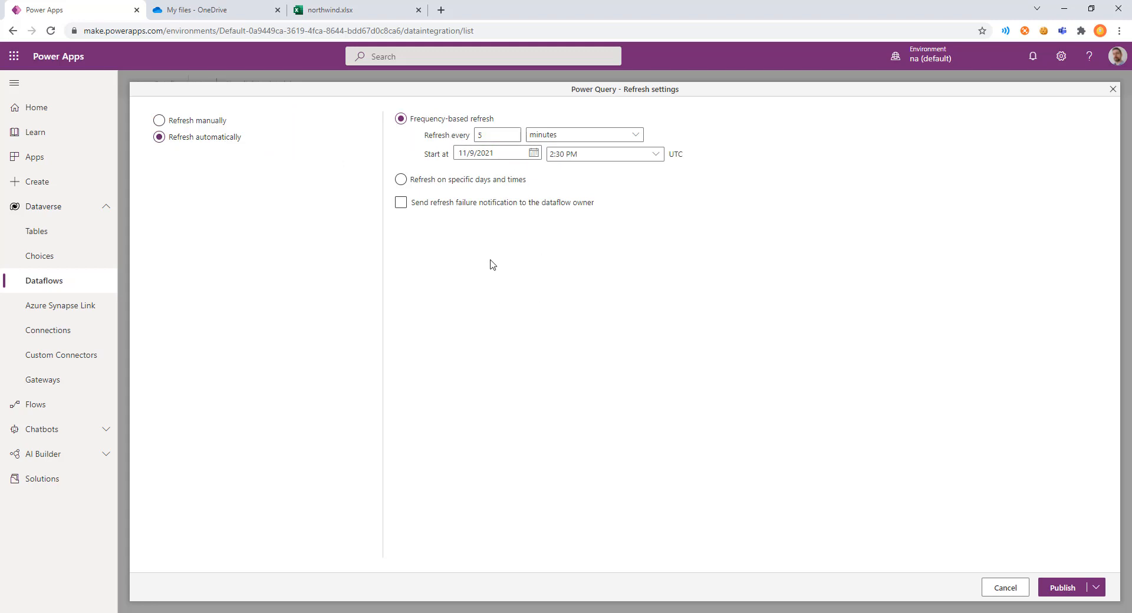
pyautogui.moveTo(414, 209)
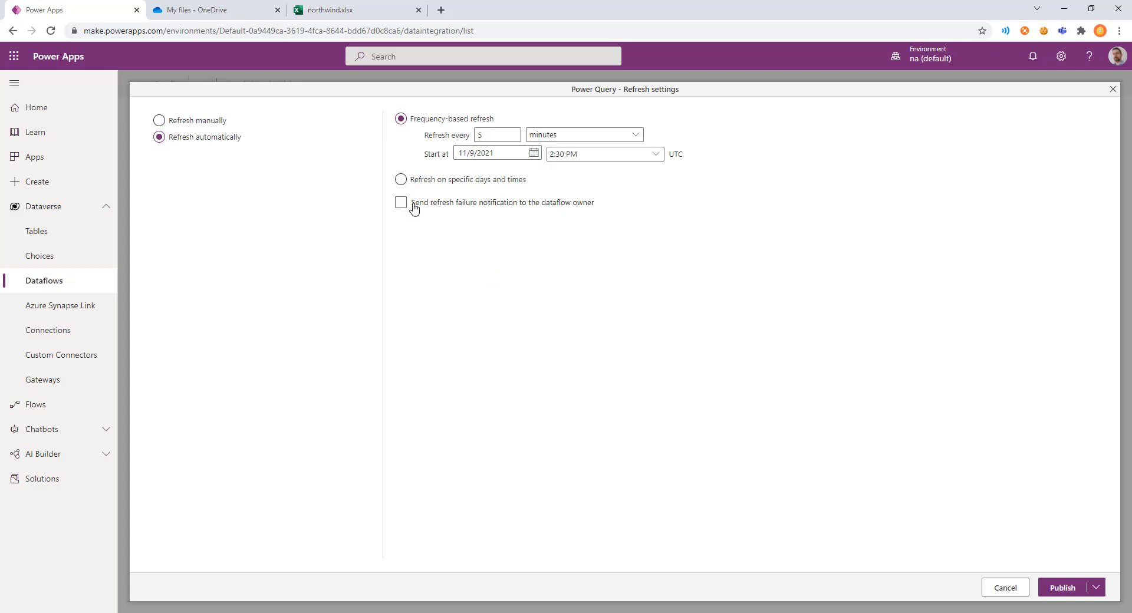
pyautogui.click(401, 202)
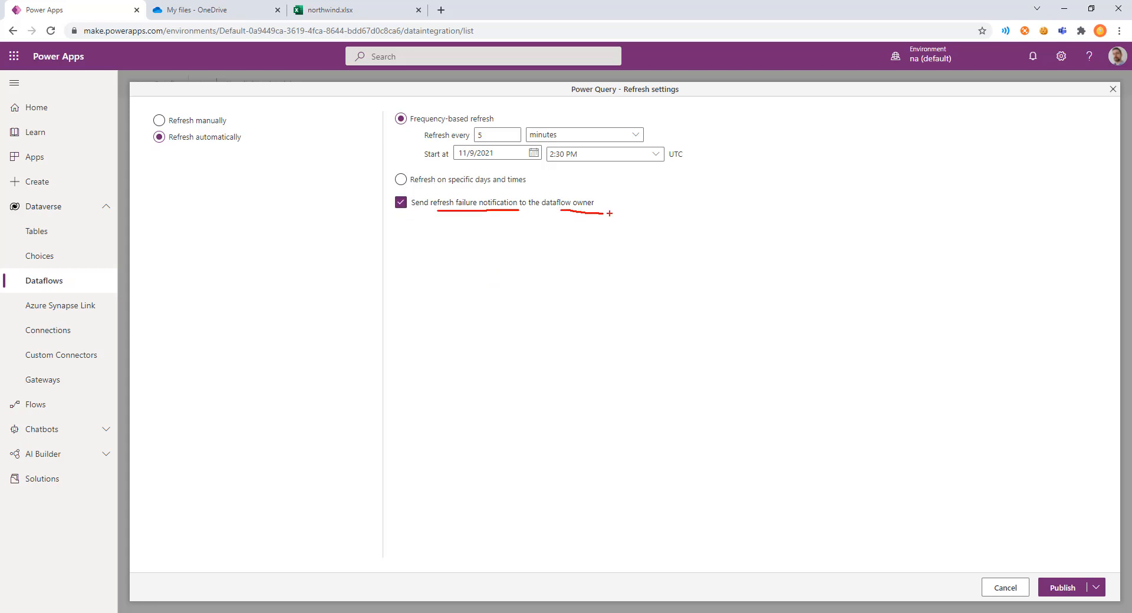
# Publish the Northwind dataflow.
pyautogui.click(1097, 587)
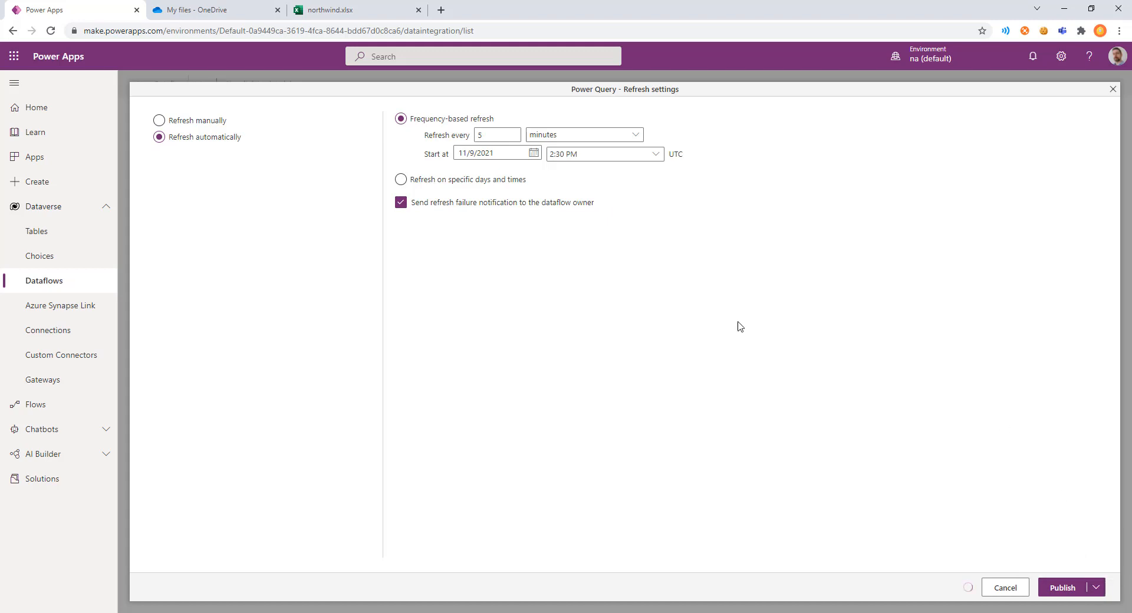
pyautogui.click(1062, 588)
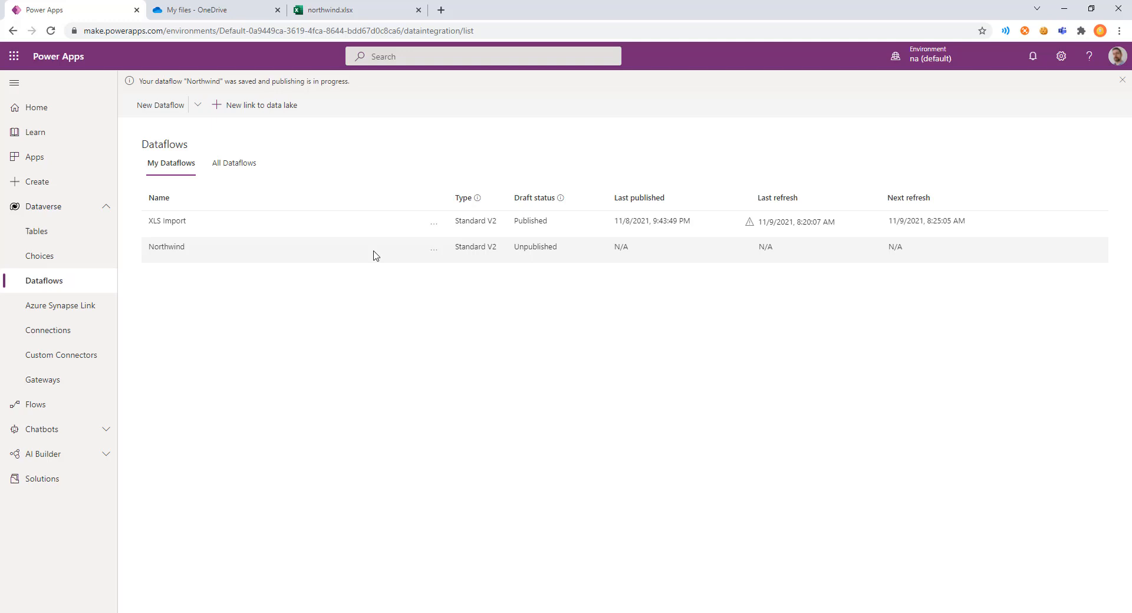
pyautogui.click(434, 251)
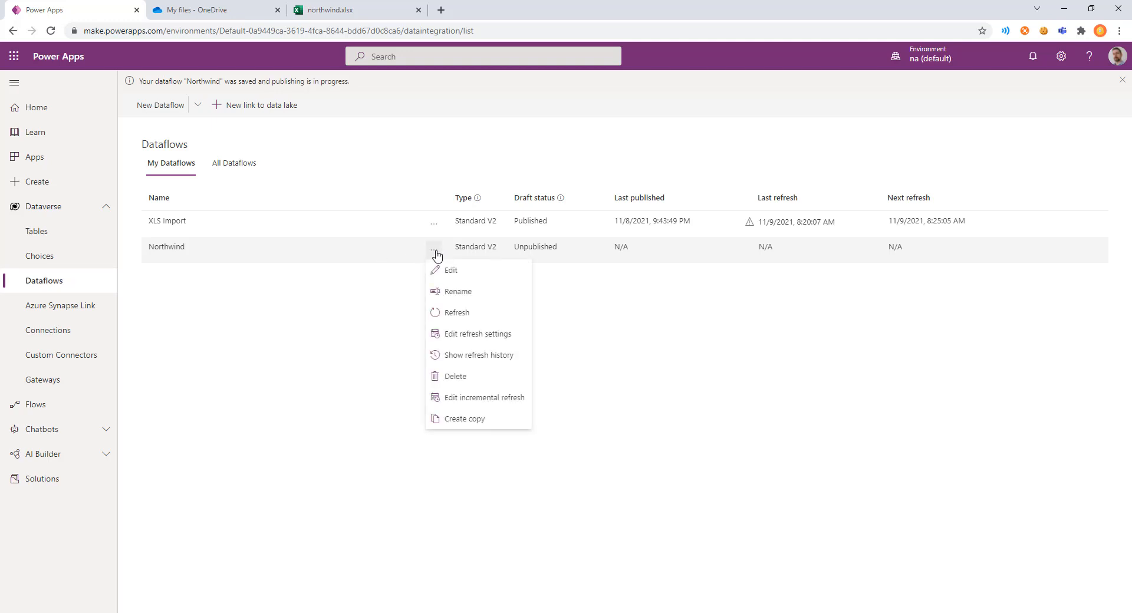
pyautogui.click(480, 355)
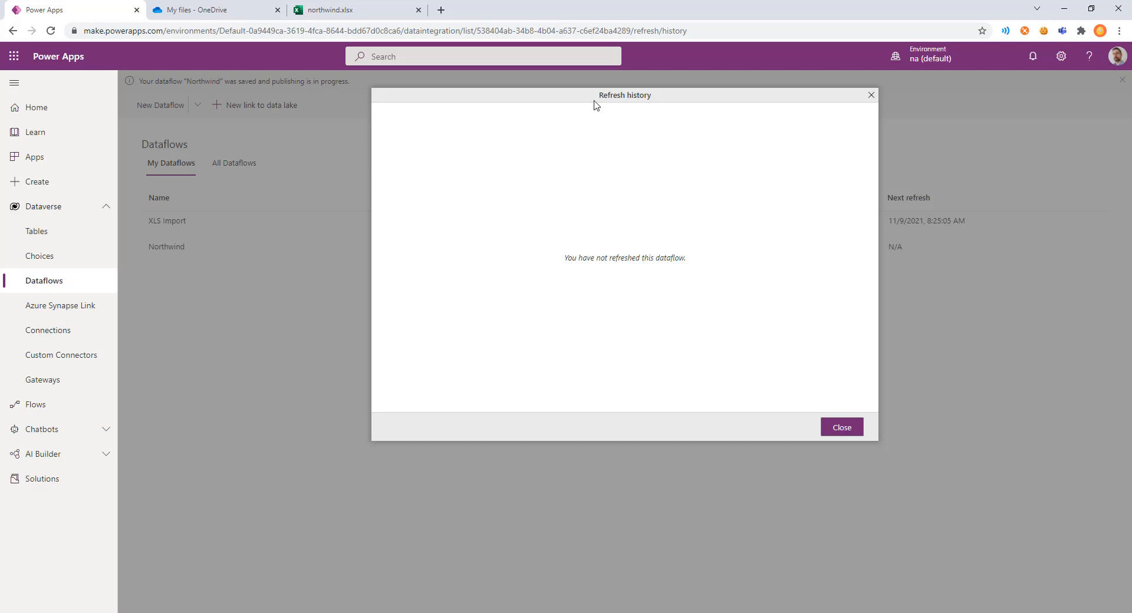
pyautogui.click(842, 427)
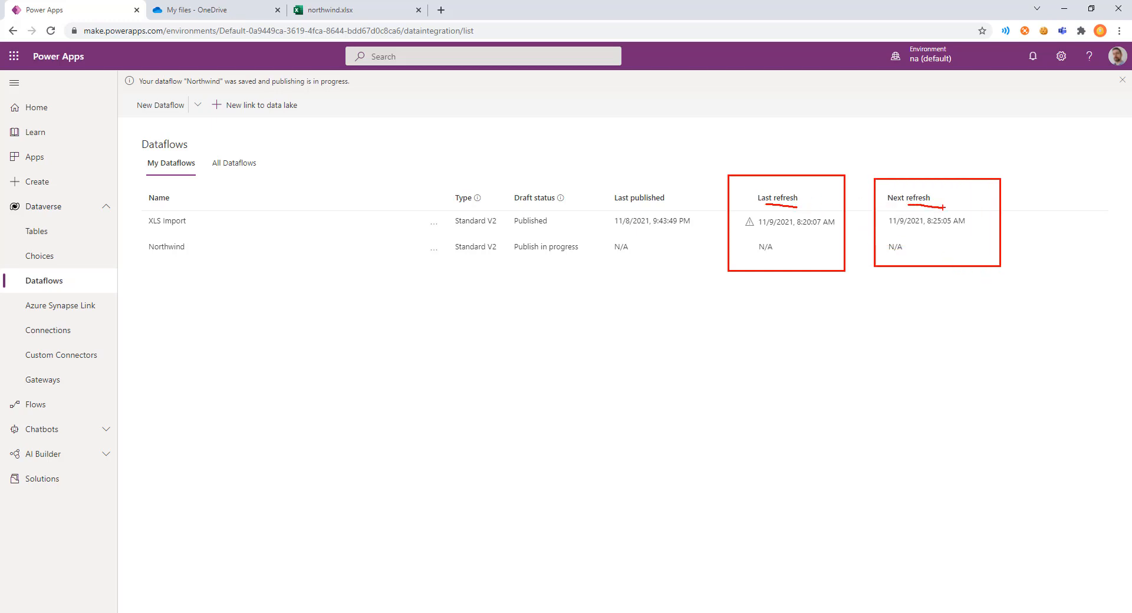
pyautogui.click(1123, 80)
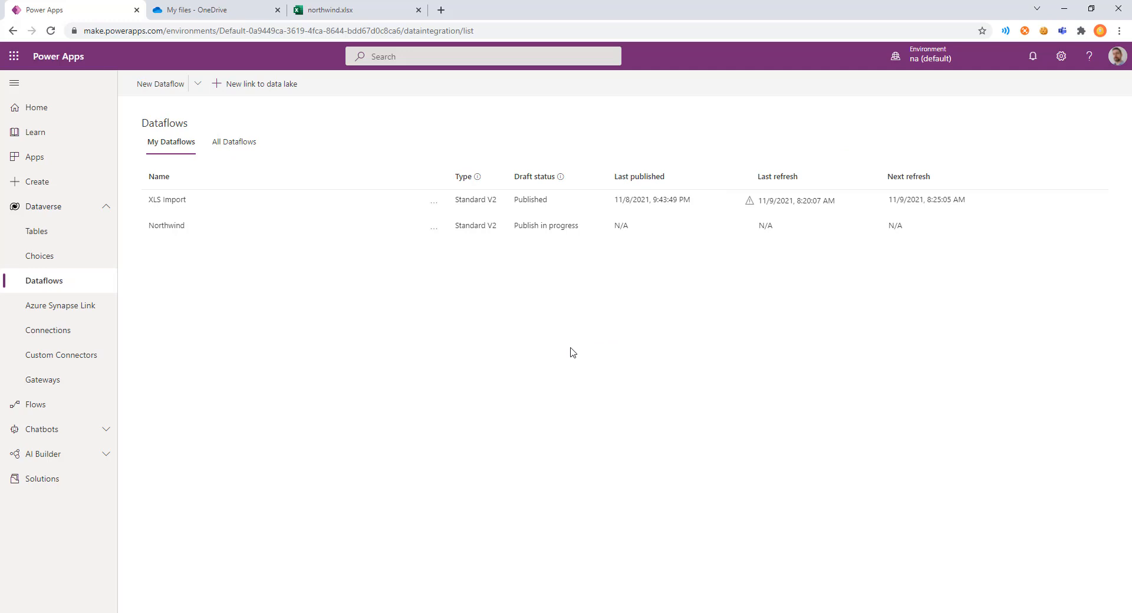
pyautogui.click(434, 226)
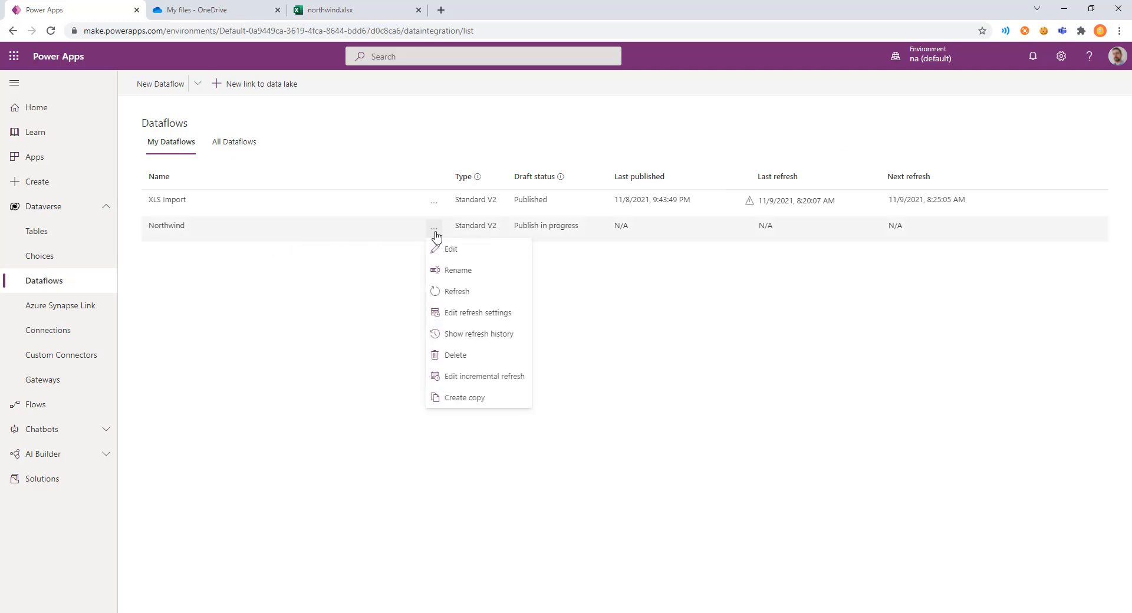
pyautogui.click(485, 375)
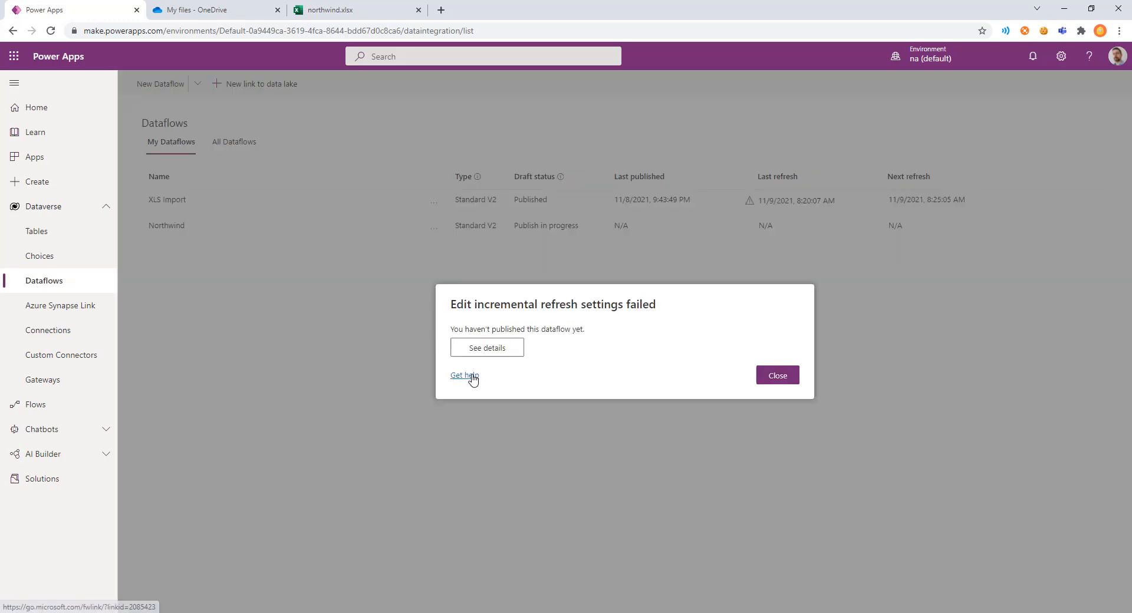
pyautogui.moveTo(753, 370)
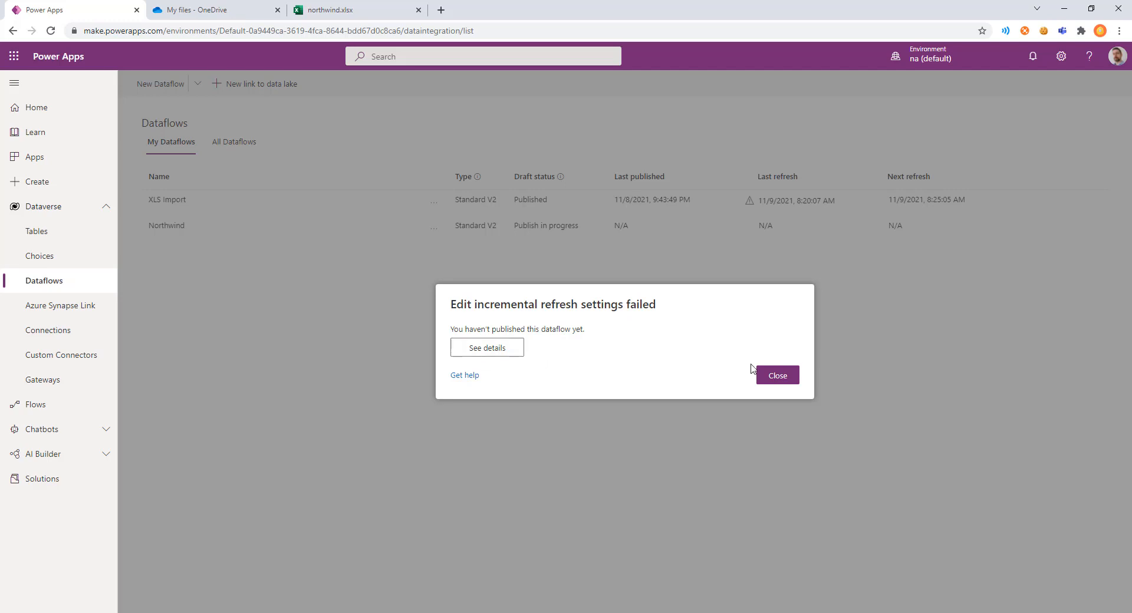
pyautogui.click(777, 375)
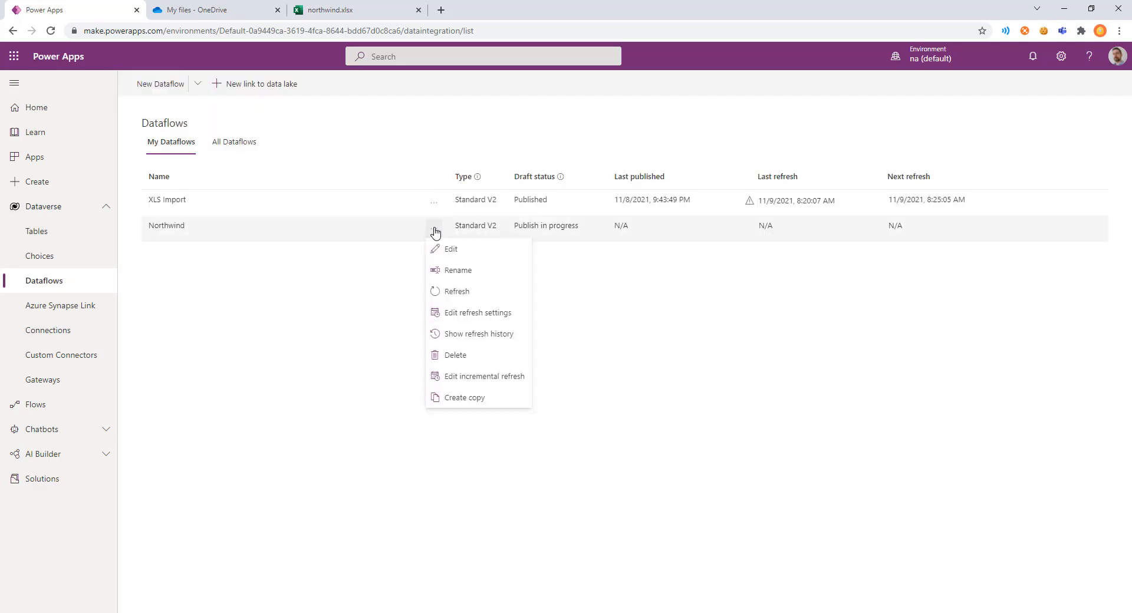
pyautogui.moveTo(456, 291)
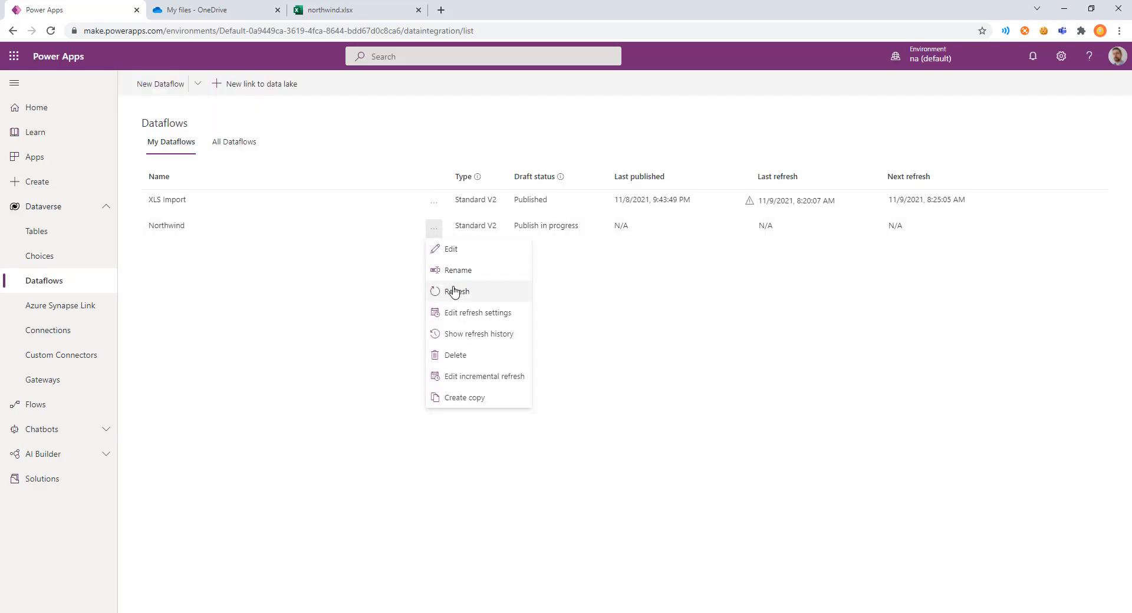
pyautogui.moveTo(456, 302)
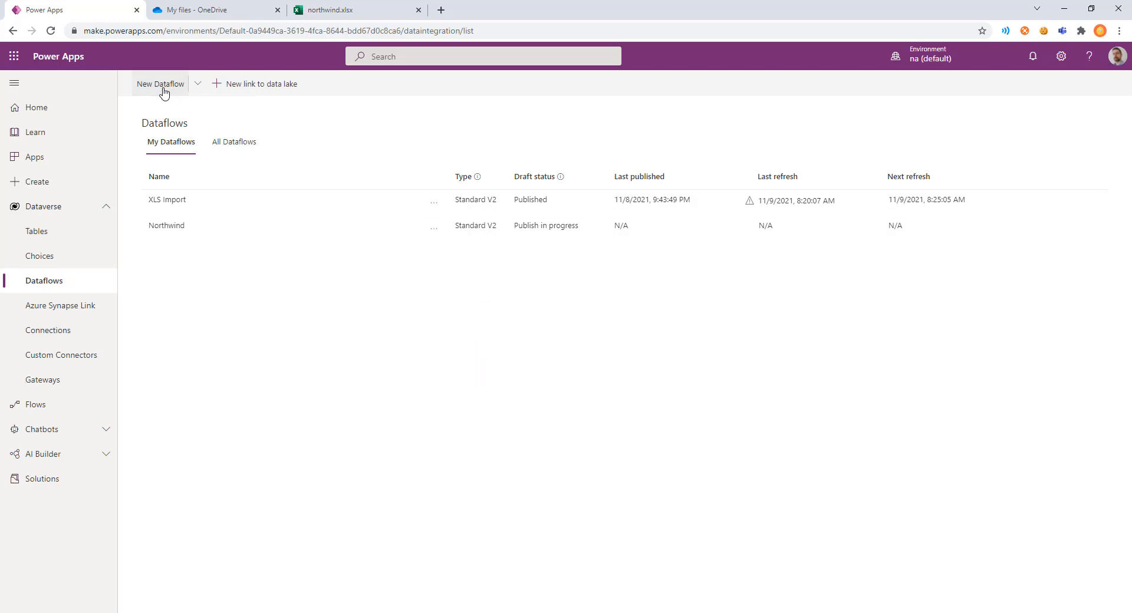
# Create a new dataflow named 'tes' to reach the data source choices.
pyautogui.click(159, 83)
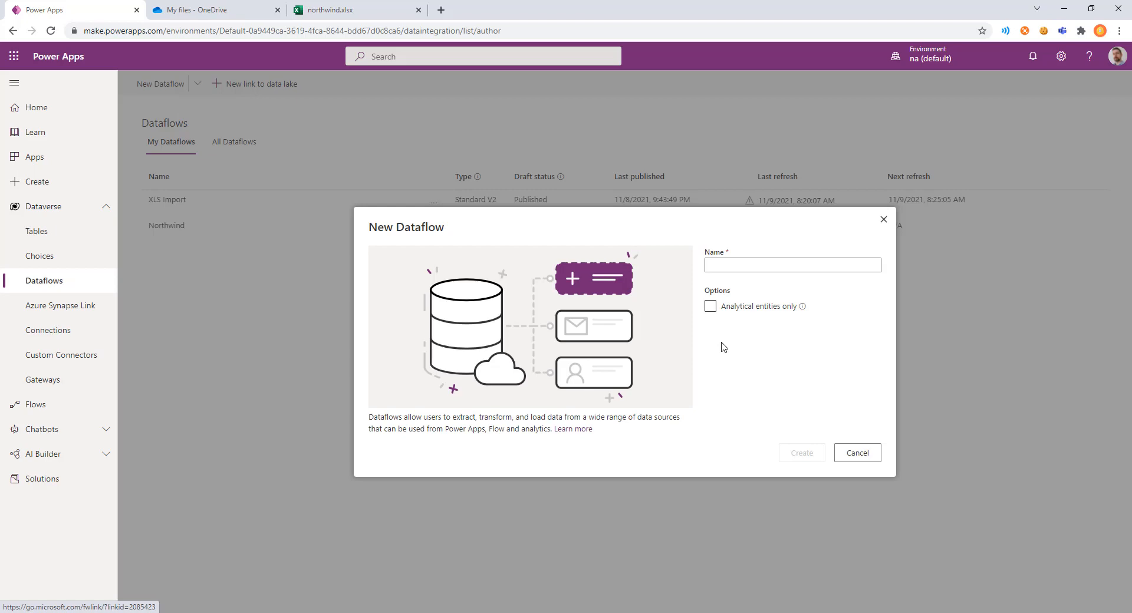
pyautogui.write('tes')
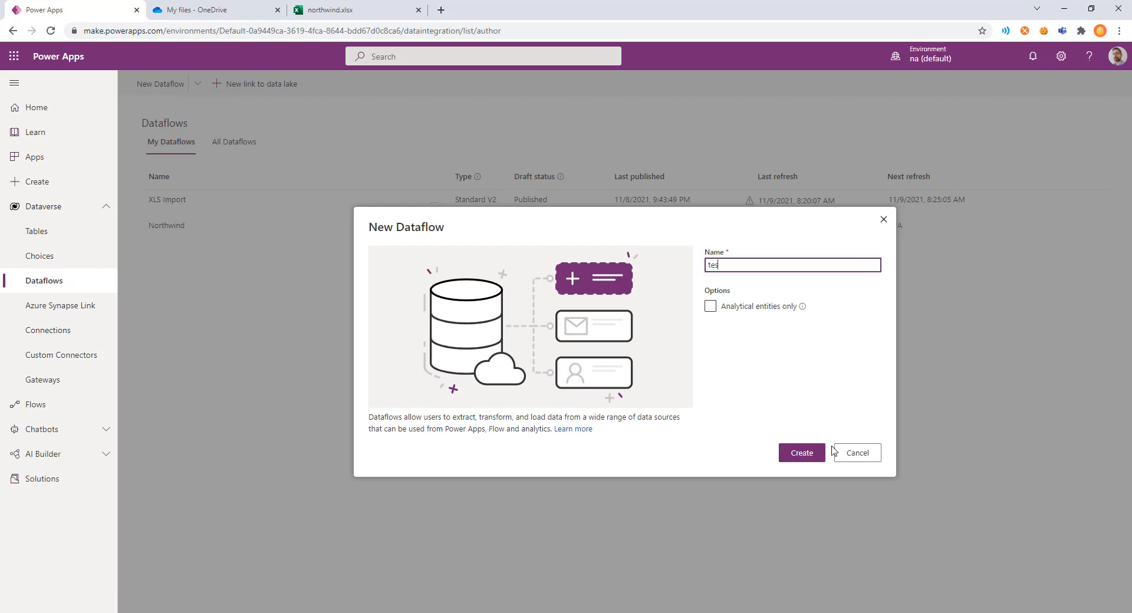
pyautogui.click(801, 453)
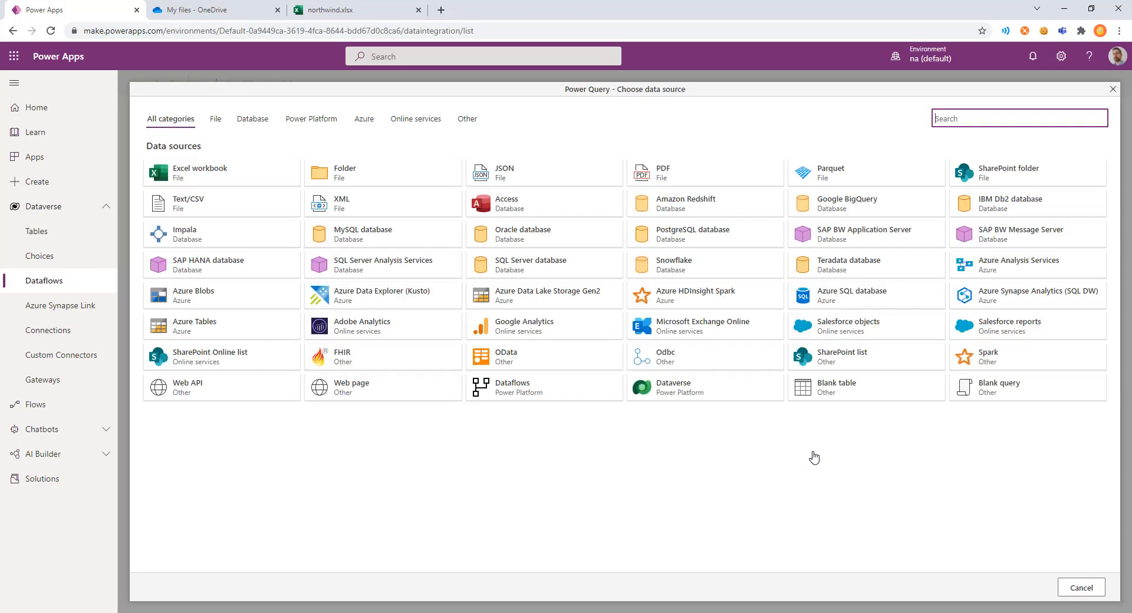
pyautogui.moveTo(34, 181)
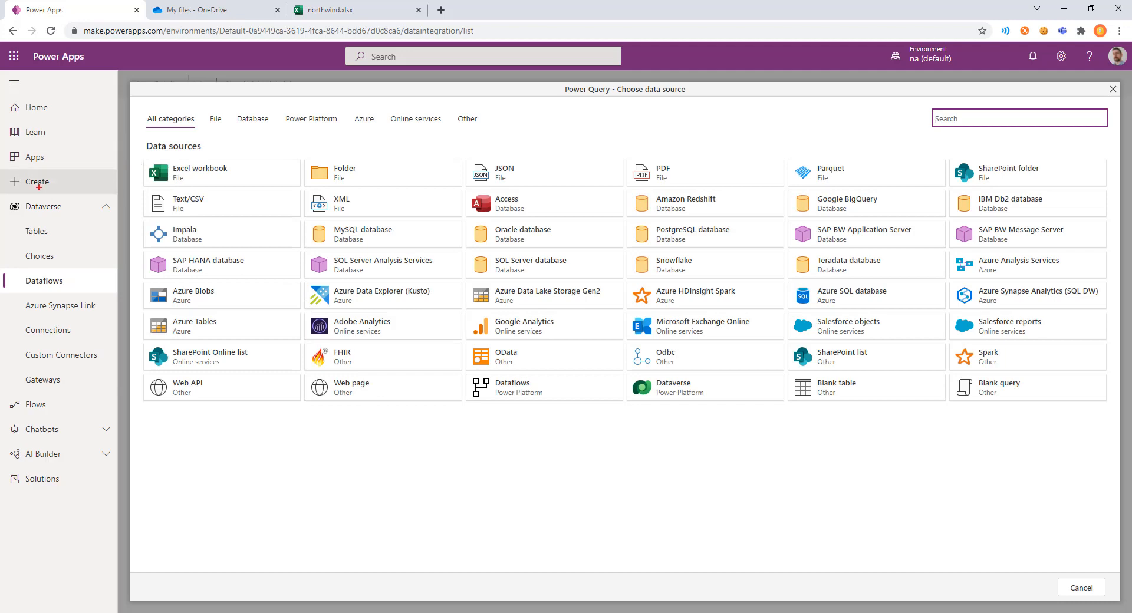